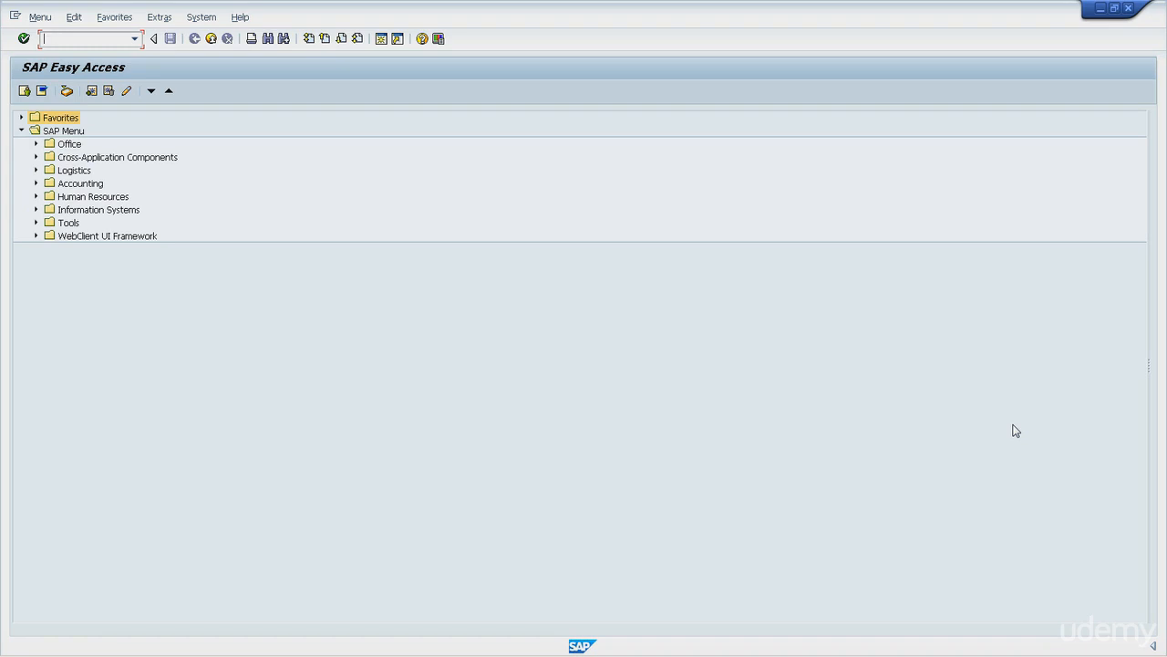
- Run transaction SE38 from the command field to reach the ABAP Editor initial screen
click(73, 40)
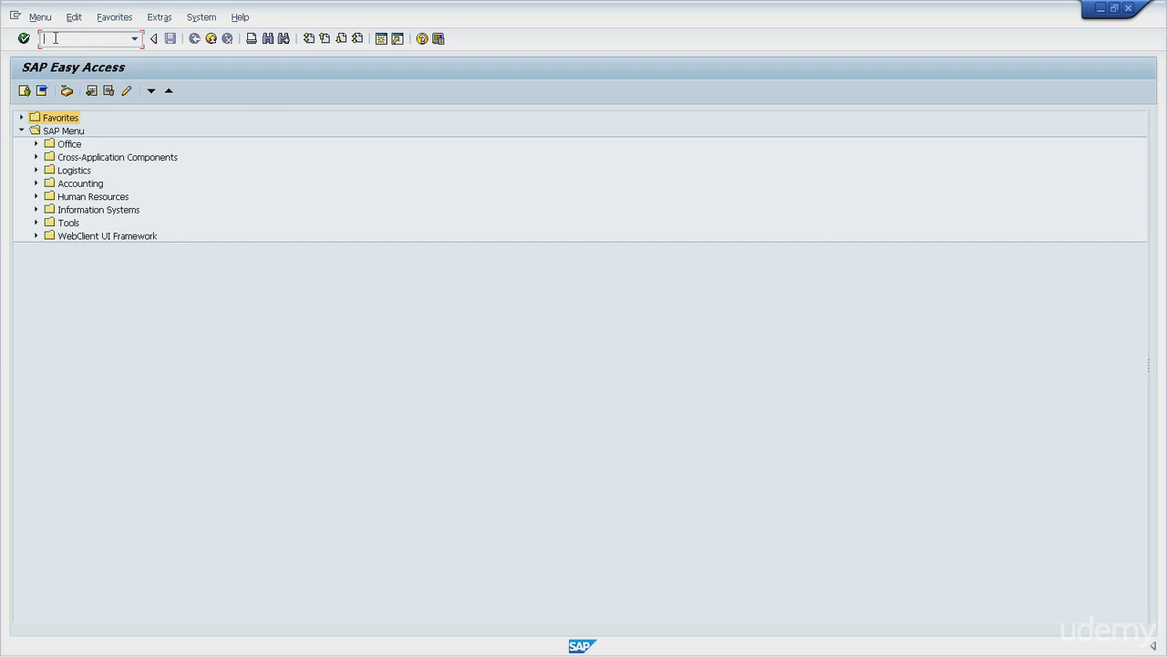
text(se38)
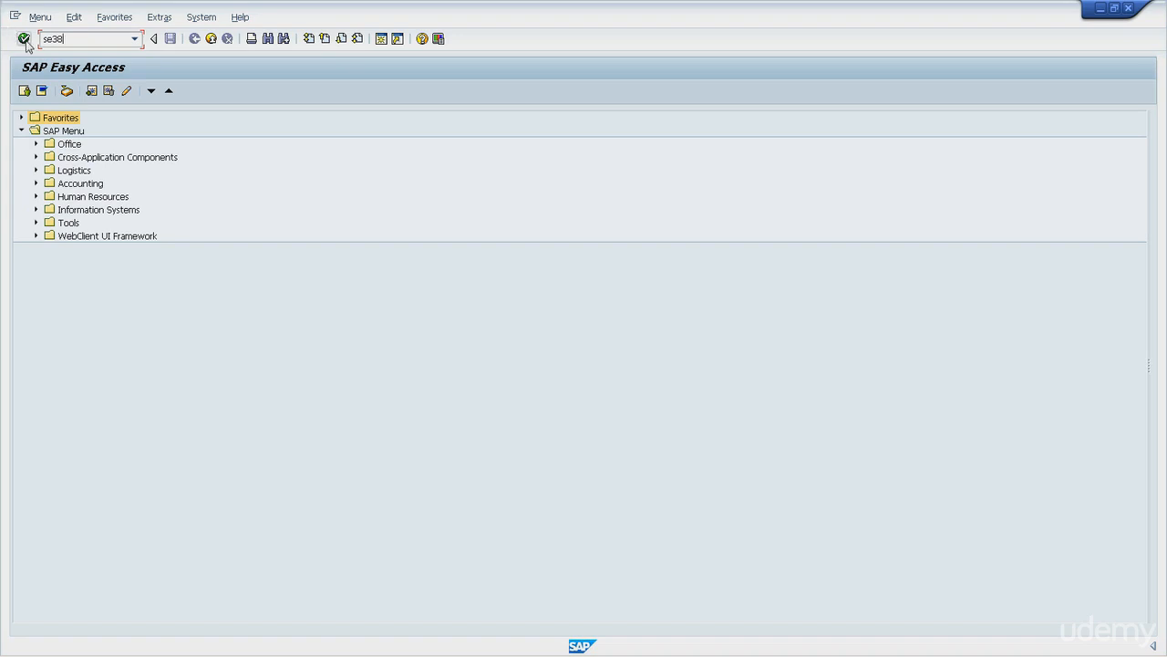
mouse_move(17, 40)
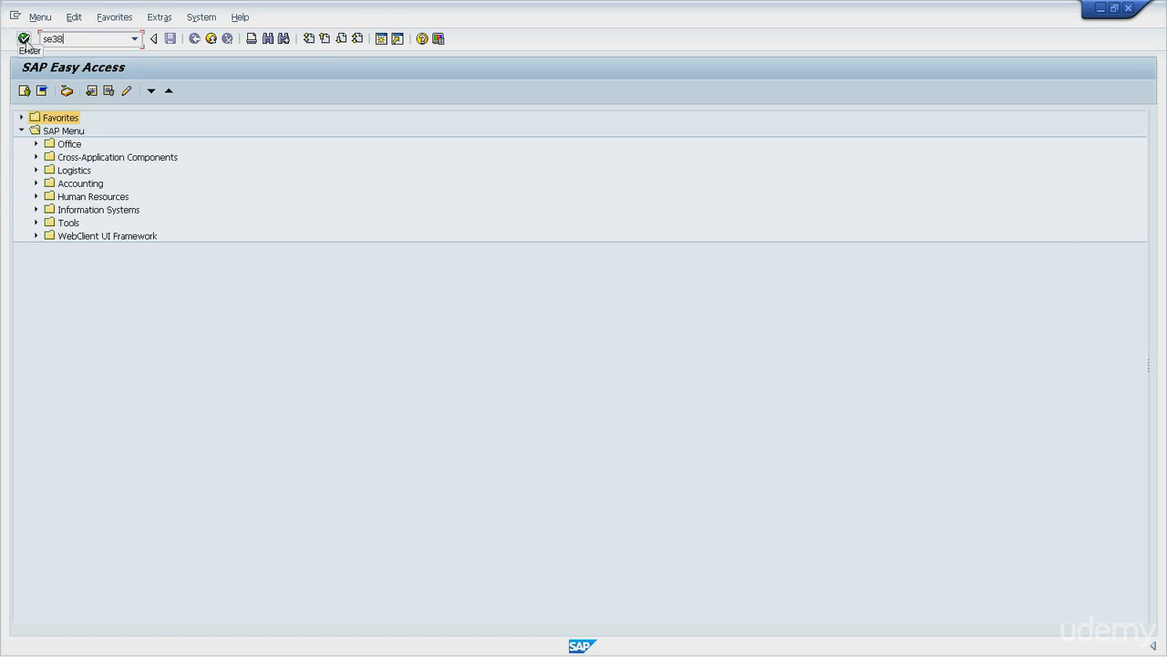
key(Enter)
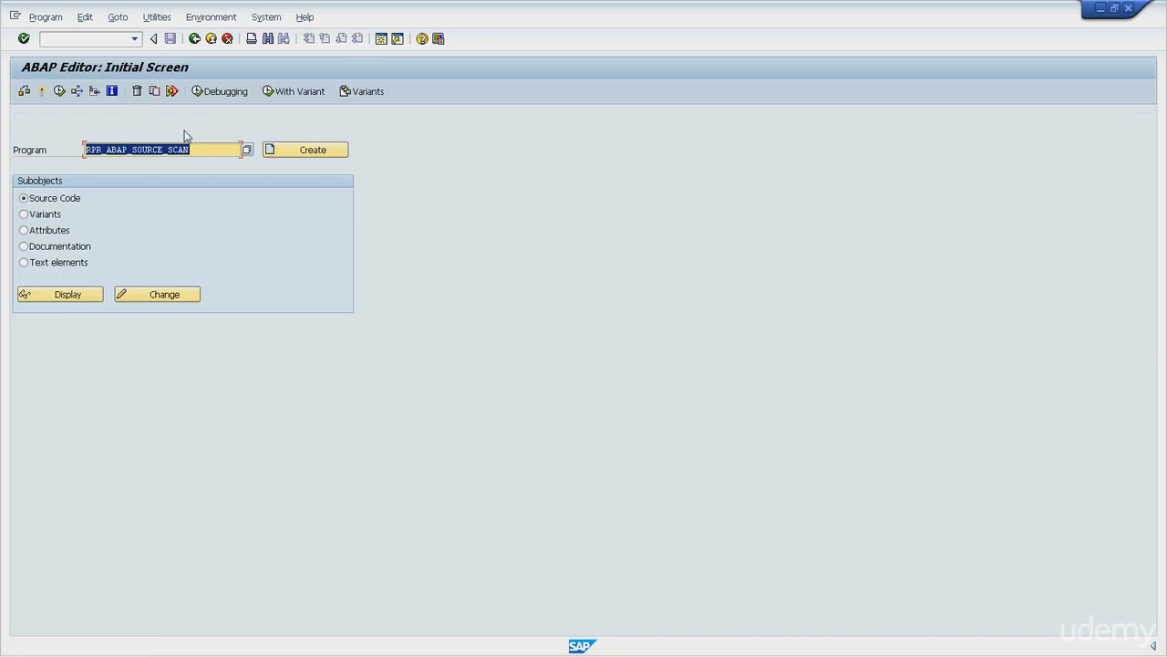
- Execute program RPR_ABAP_SOURCE_SCAN to reach its Source Scan selection screen
click(195, 150)
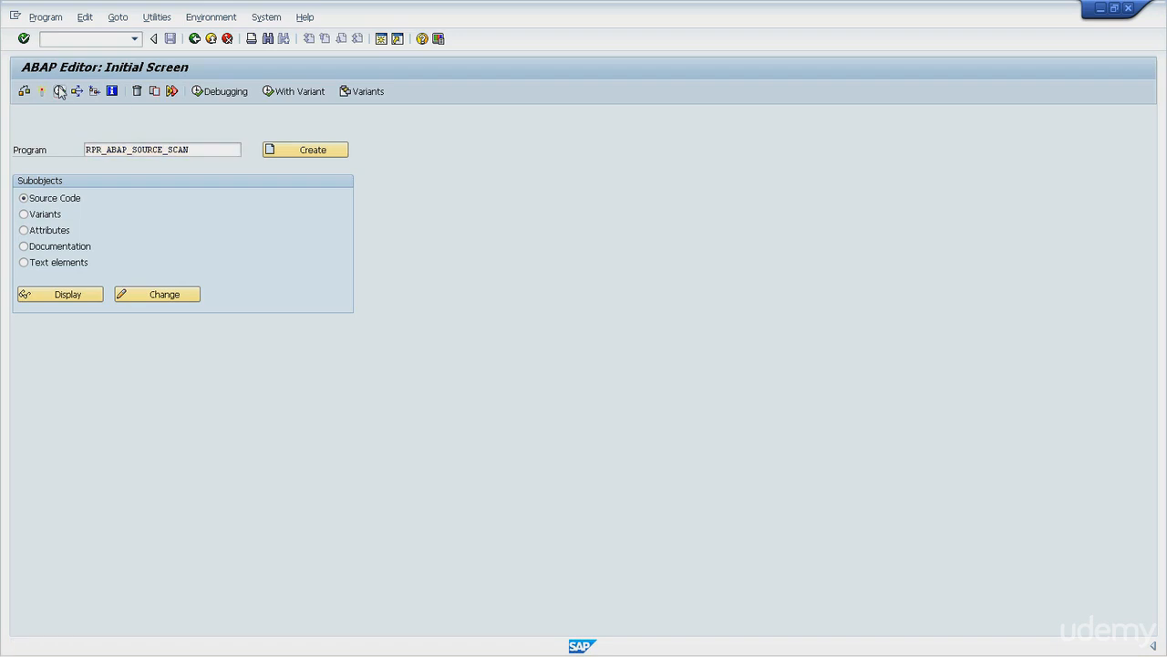
click(58, 294)
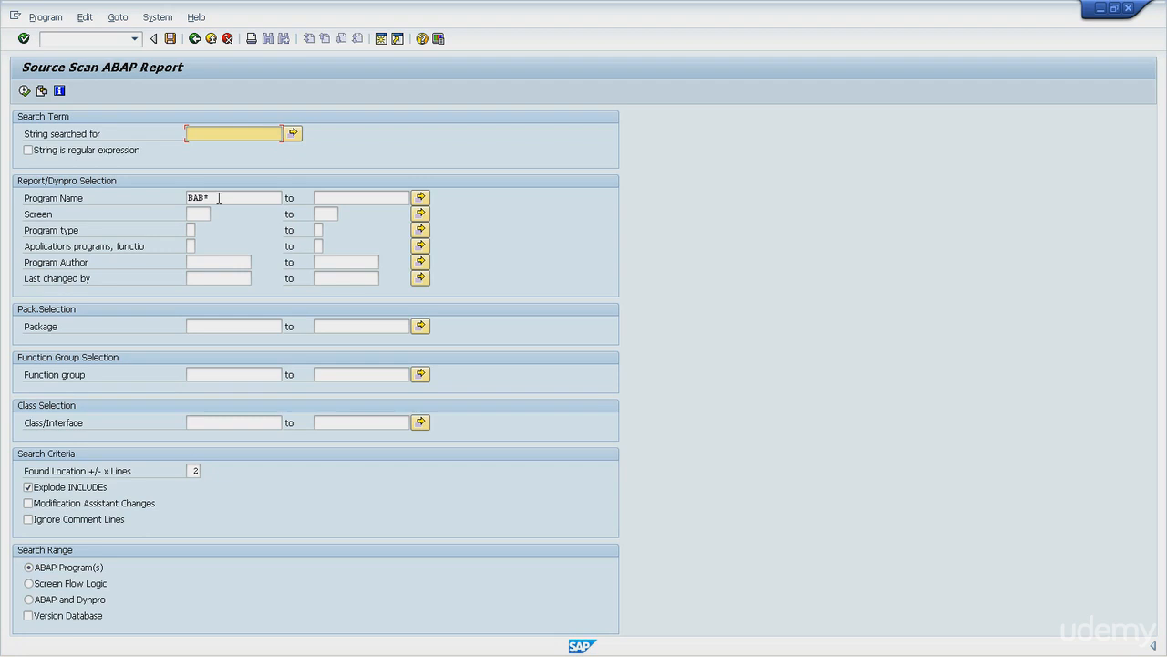
- Clear the default Program Name and bring up its Multiple Selection dialog
click(233, 197)
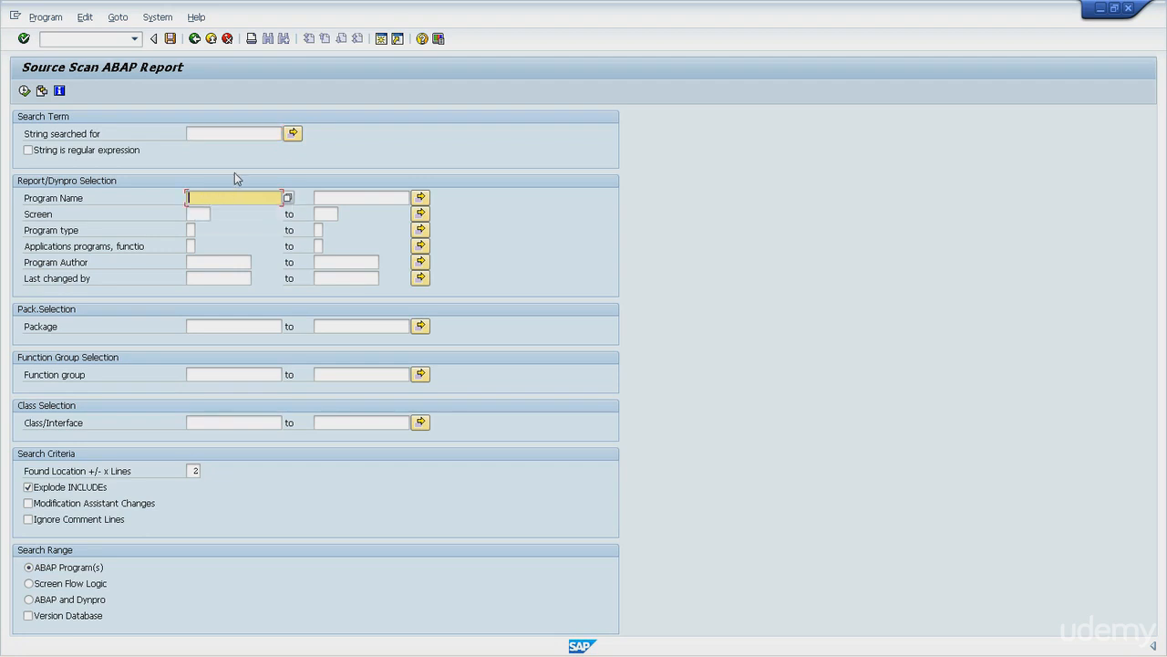
mouse_move(230, 222)
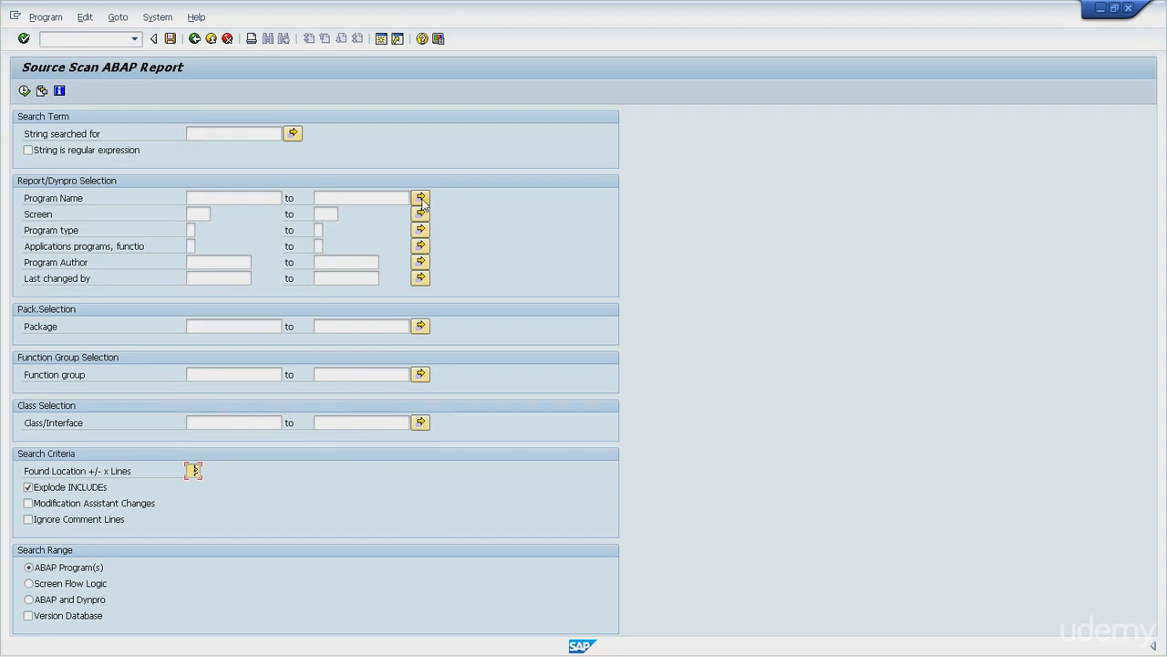
click(420, 197)
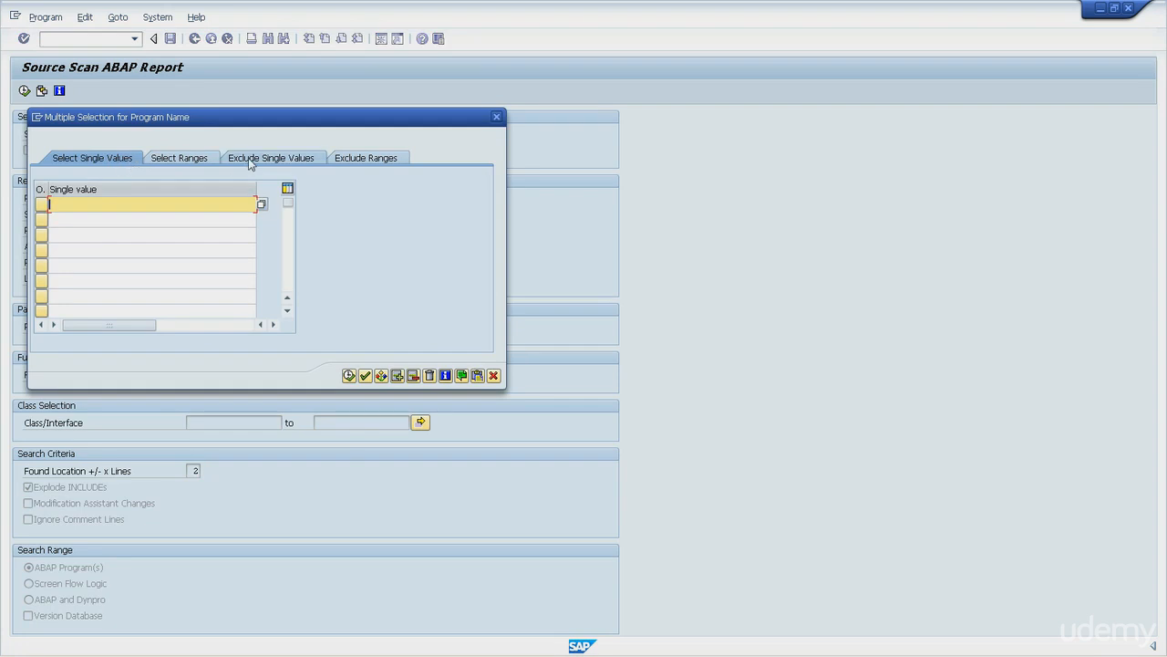
mouse_move(210, 161)
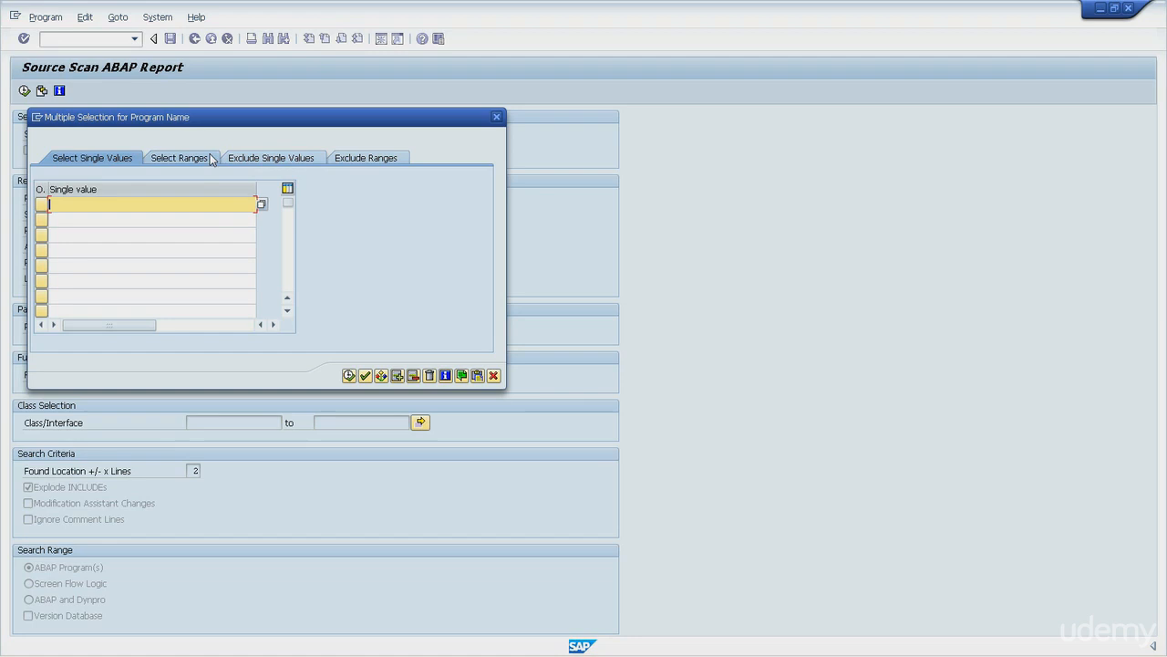
- Browse the Select Ranges tab, then close the Program Name Multiple Selection dialog
click(177, 157)
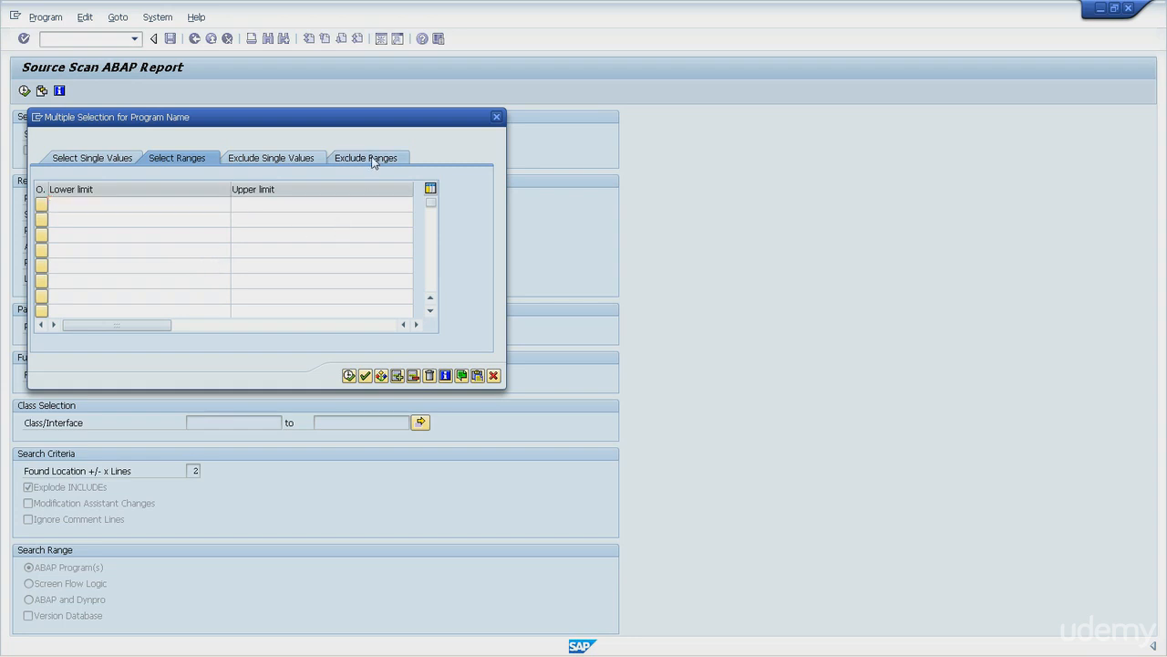
click(369, 157)
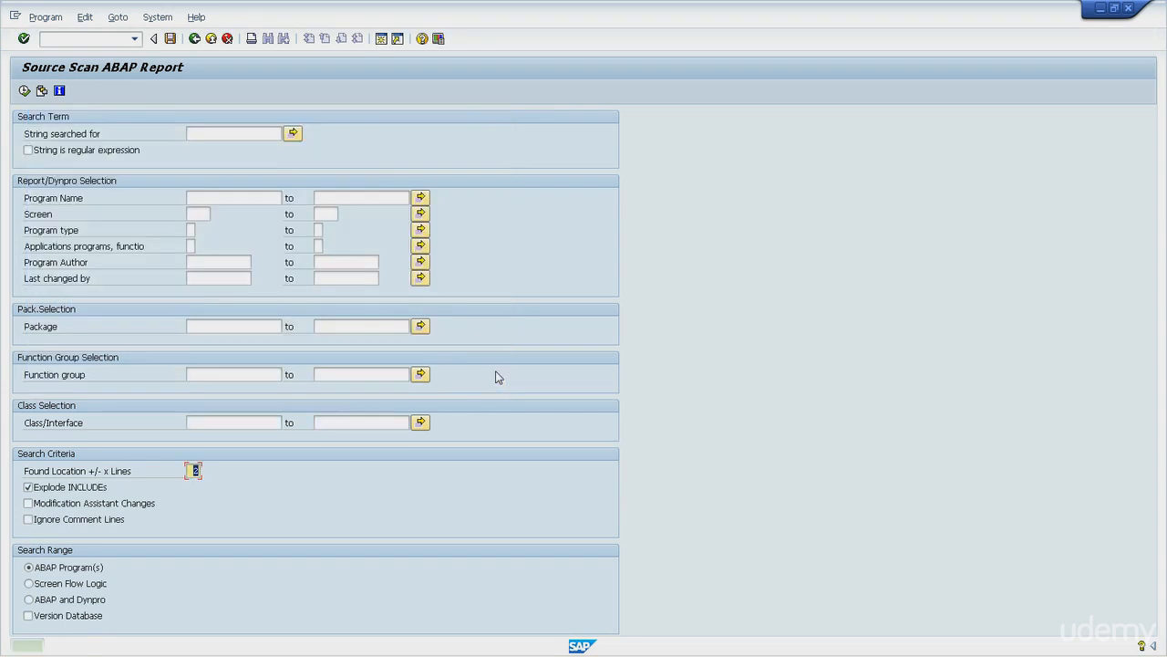
- Set the found-location line count to 2 and show F1 help for the Program Name field
click(12, 47)
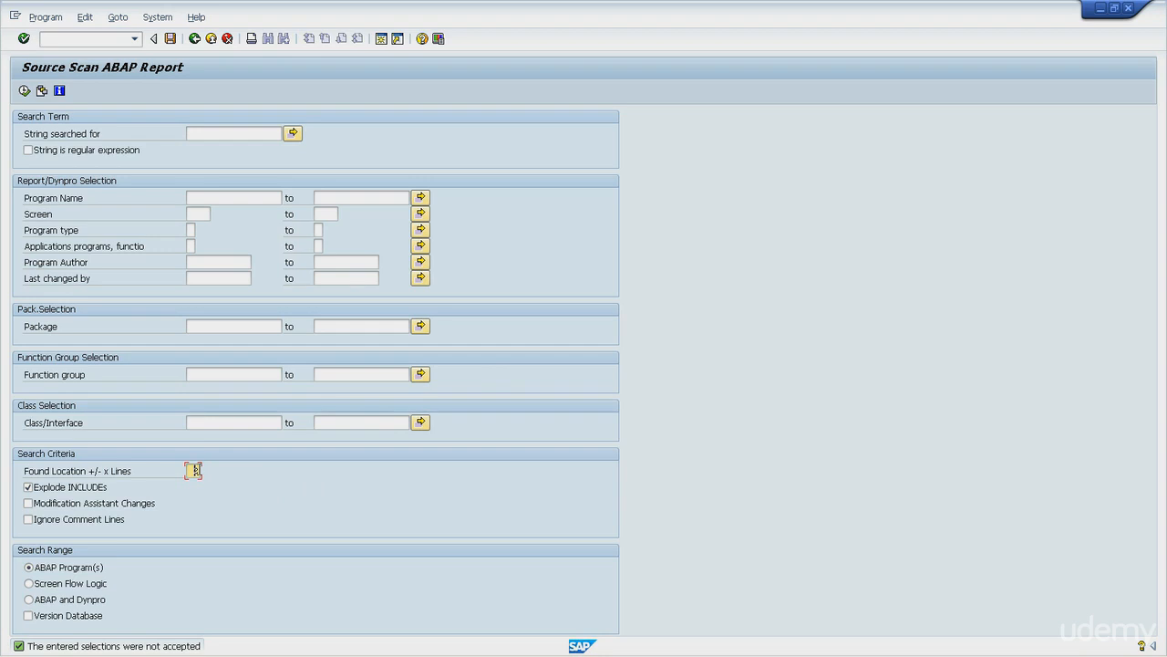
text(2)
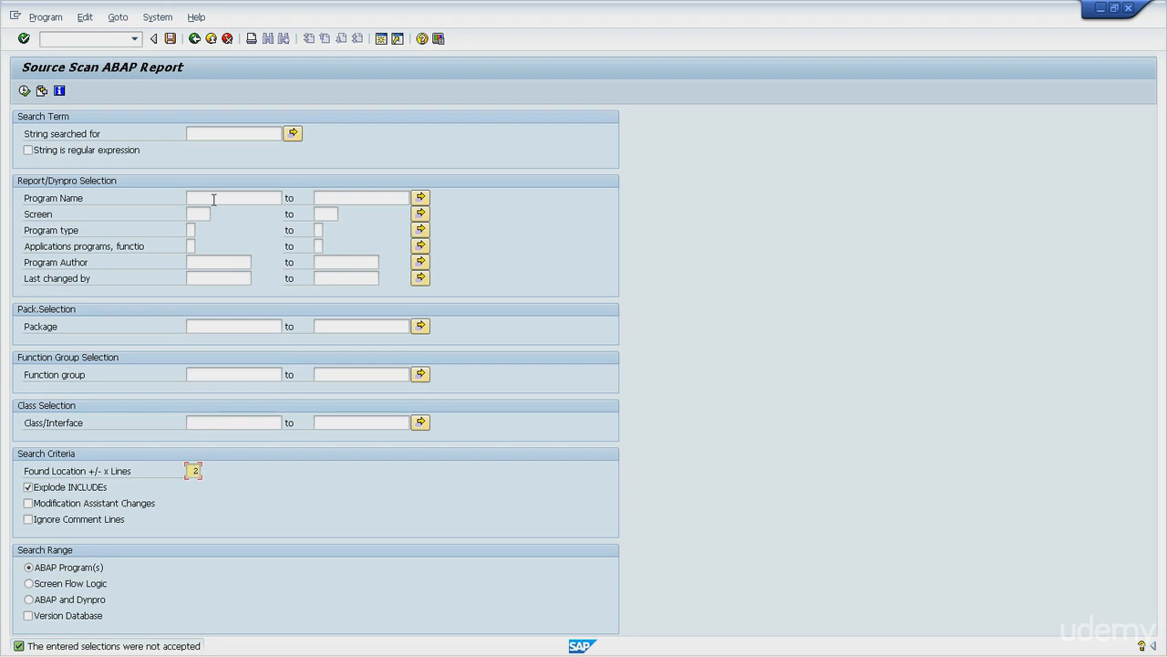
click(228, 197)
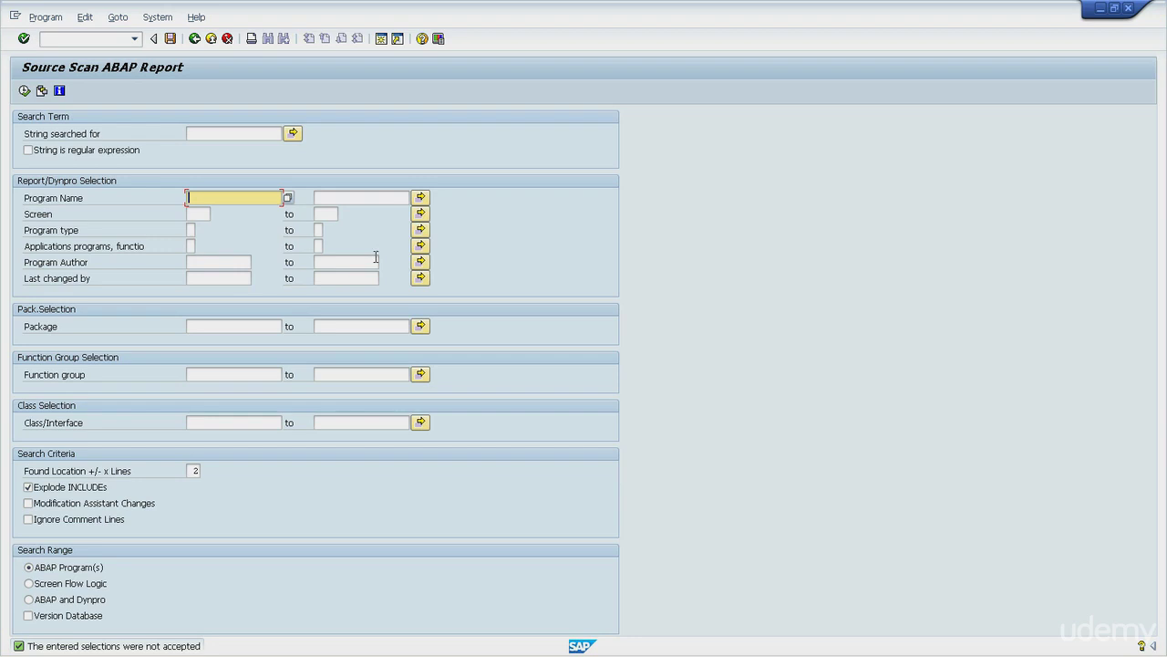
mouse_move(283, 343)
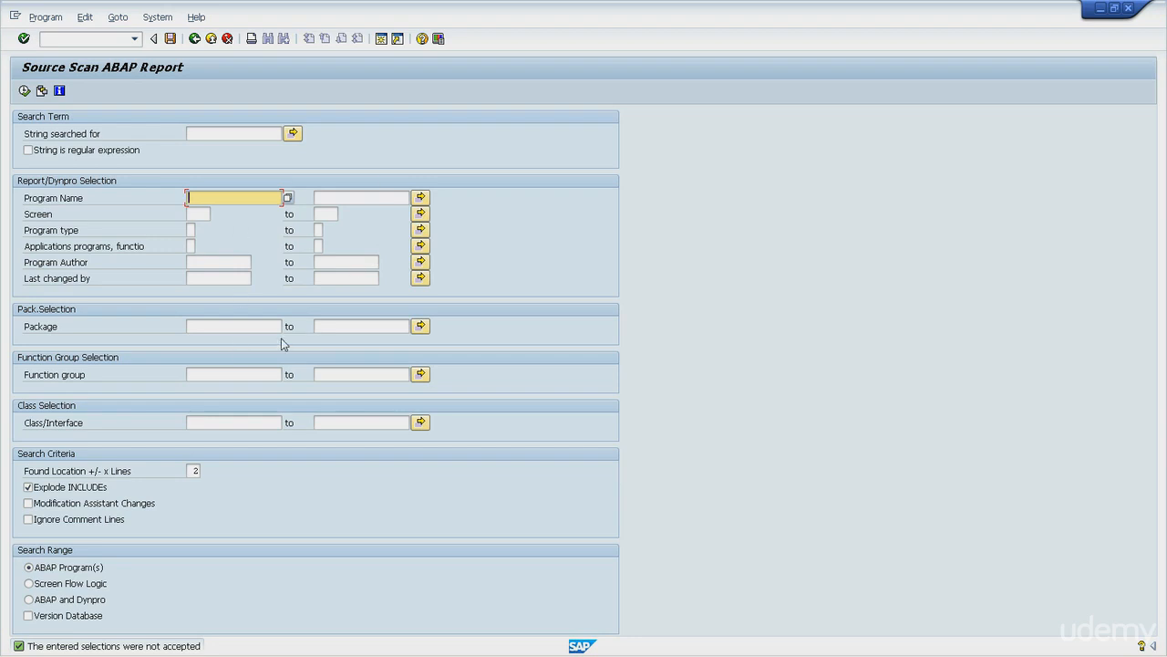
mouse_move(204, 470)
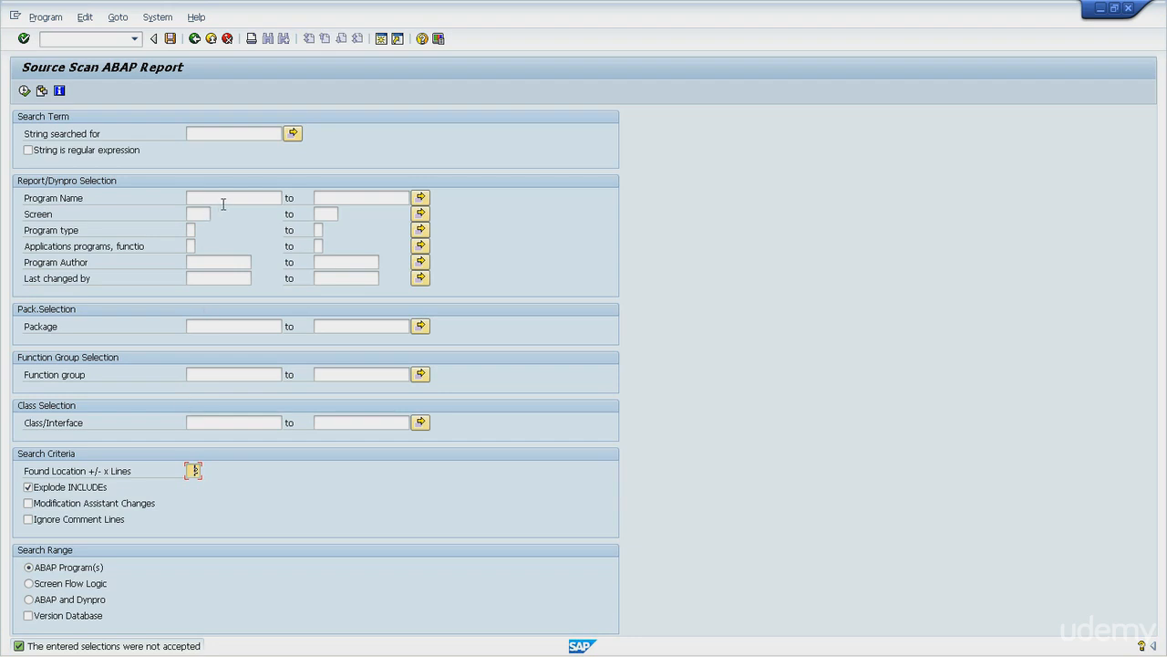
click(228, 197)
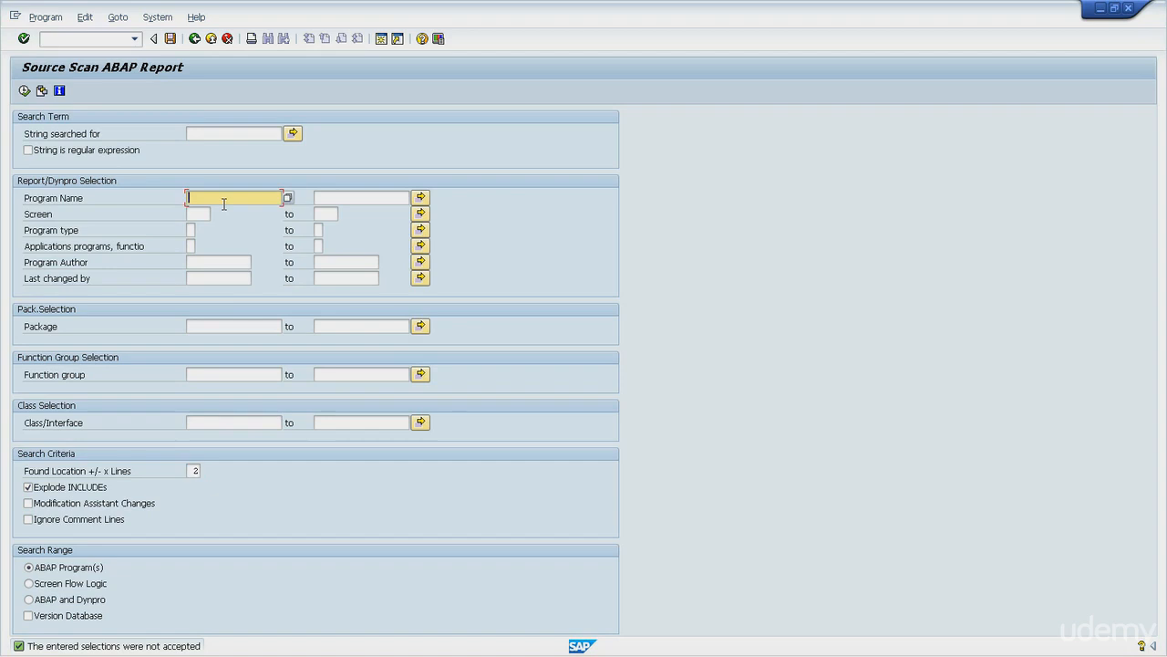
mouse_move(332, 317)
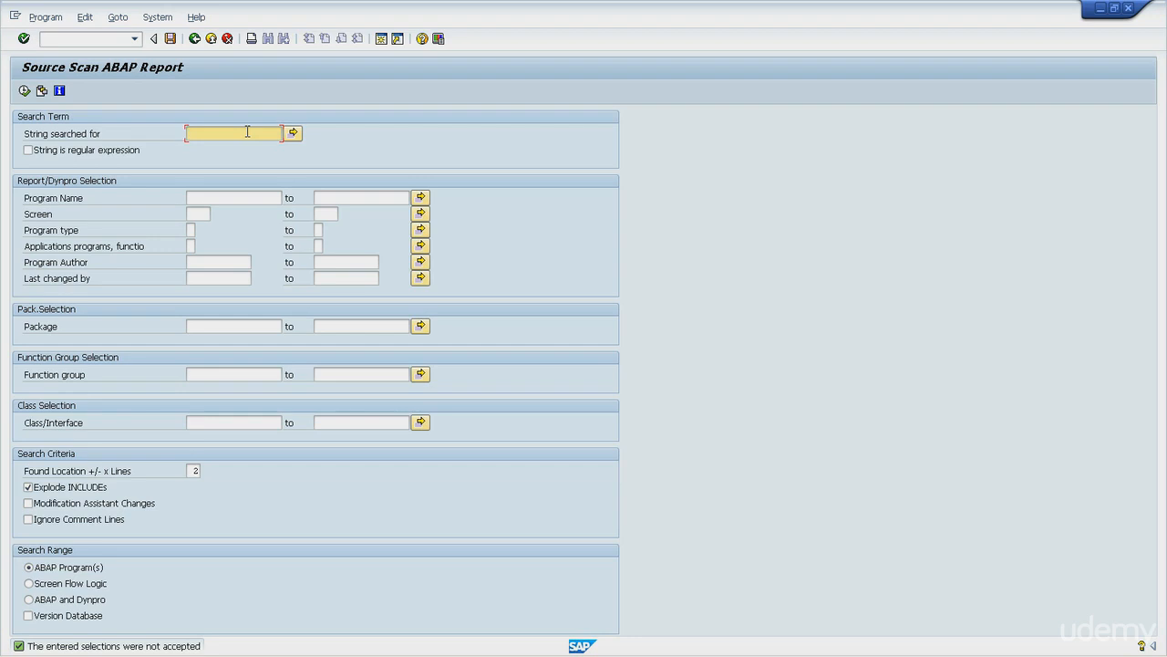
mouse_move(197, 197)
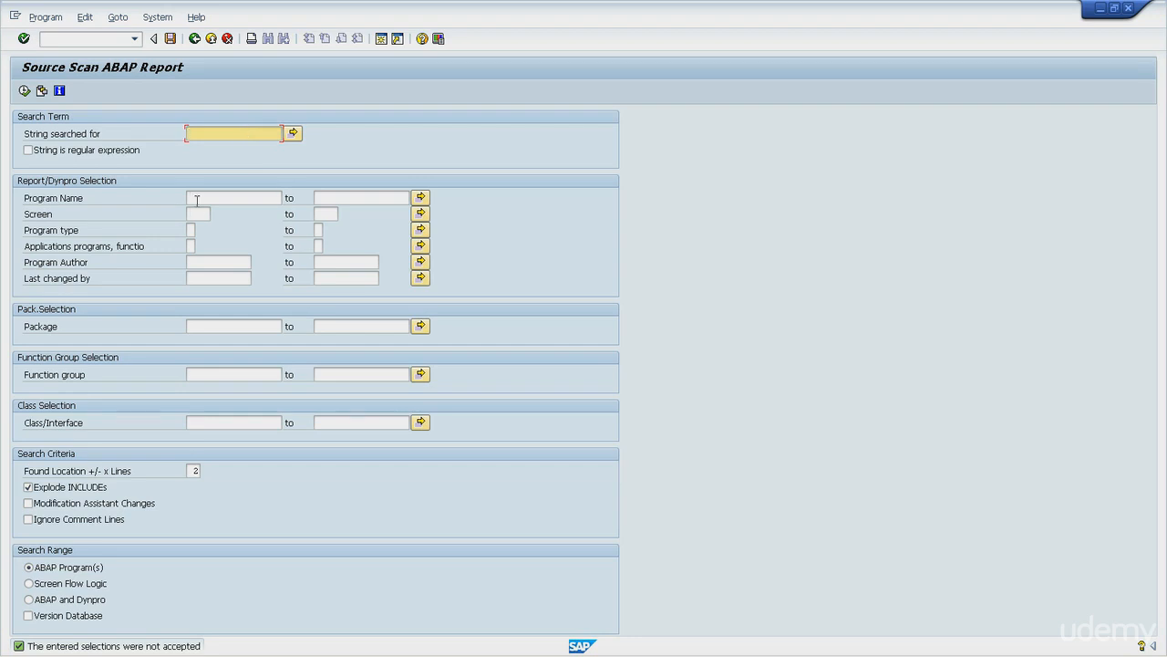
click(234, 197)
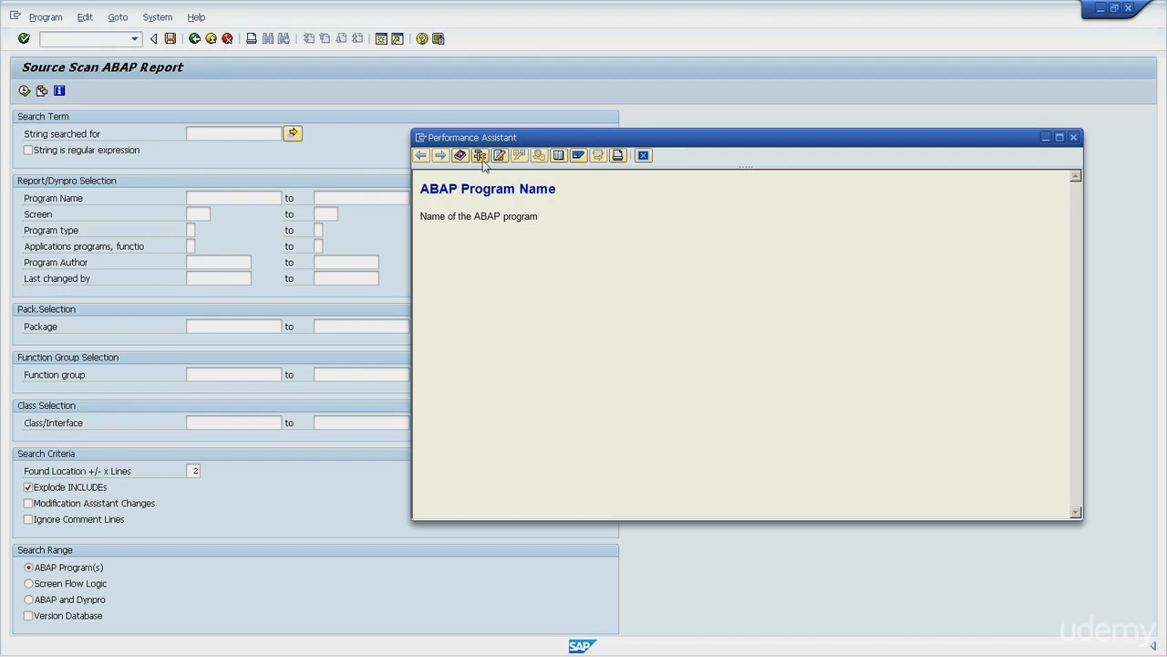
mouse_move(479, 153)
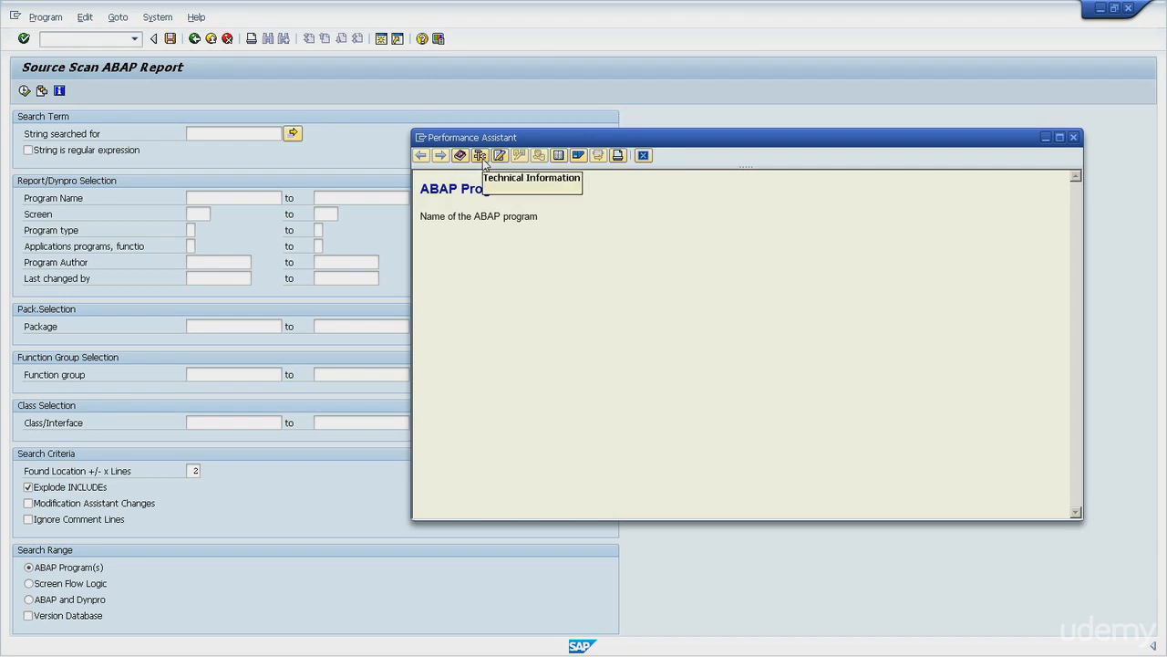
- View the field's technical information (RS_ABAP_SOURCE_SCAN, TRDIR-NAME) and close the help
click(478, 155)
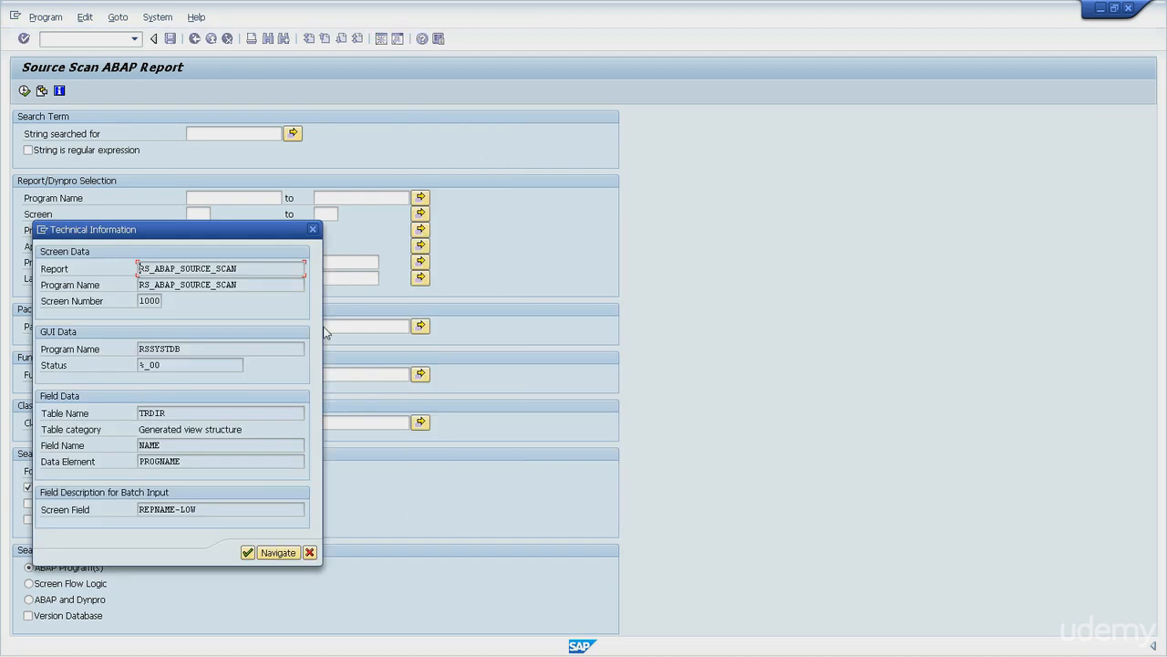
double_click(168, 509)
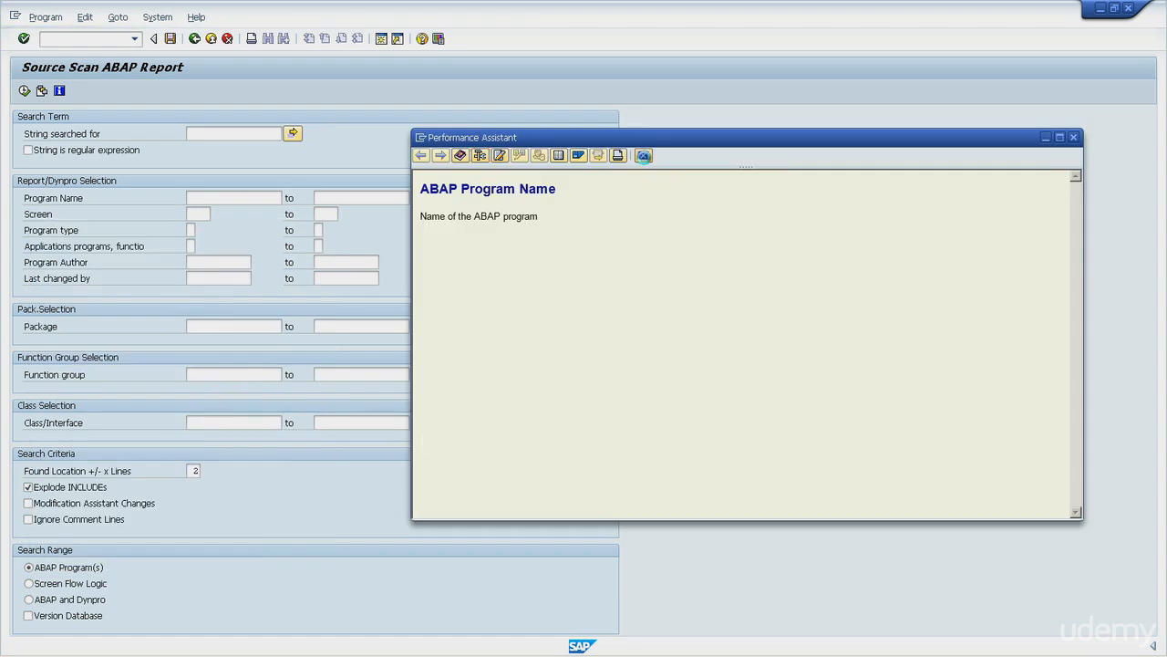
click(1072, 137)
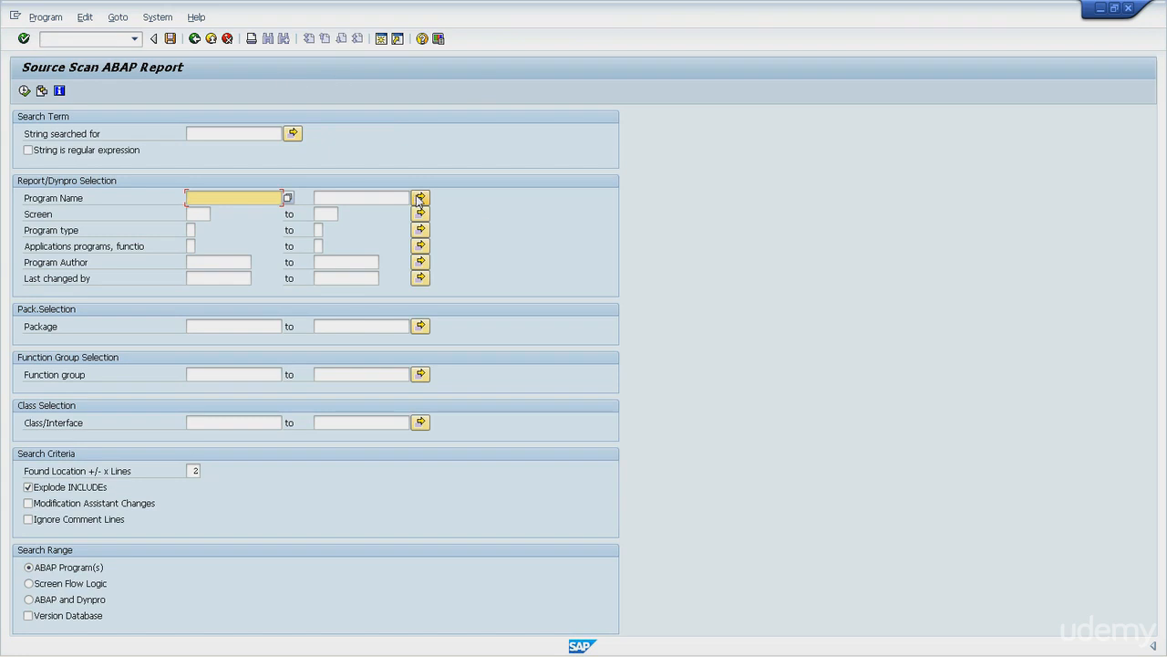
- In Program Name multiple selection, include single value ABC and a range ending at CCC
click(419, 197)
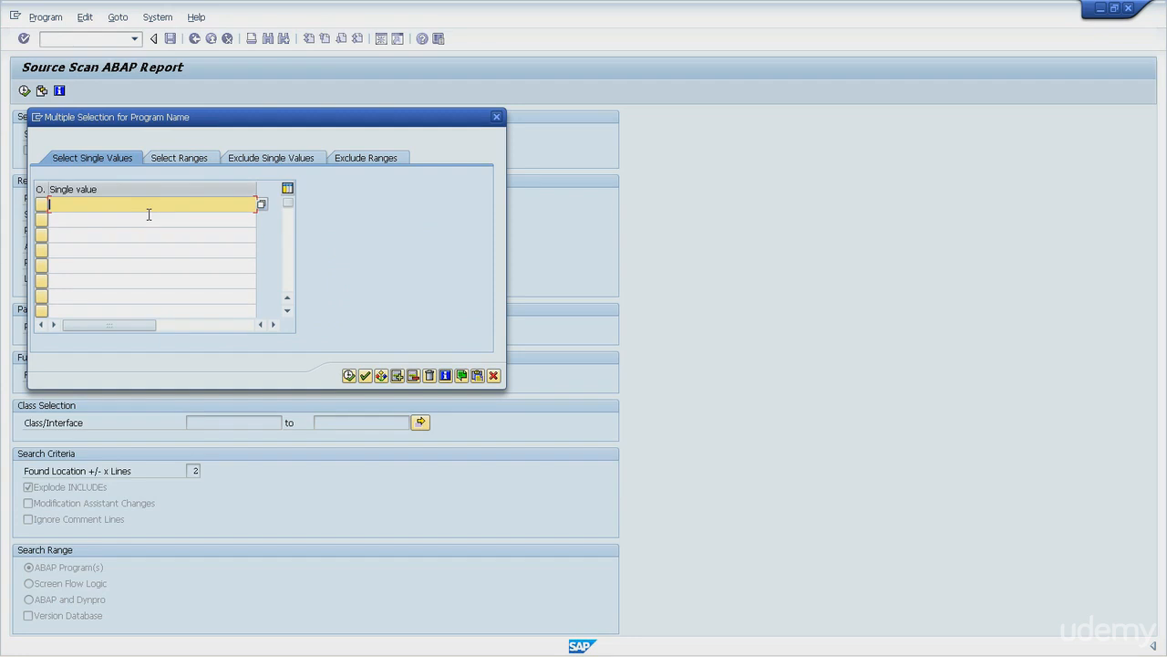
text(abc)
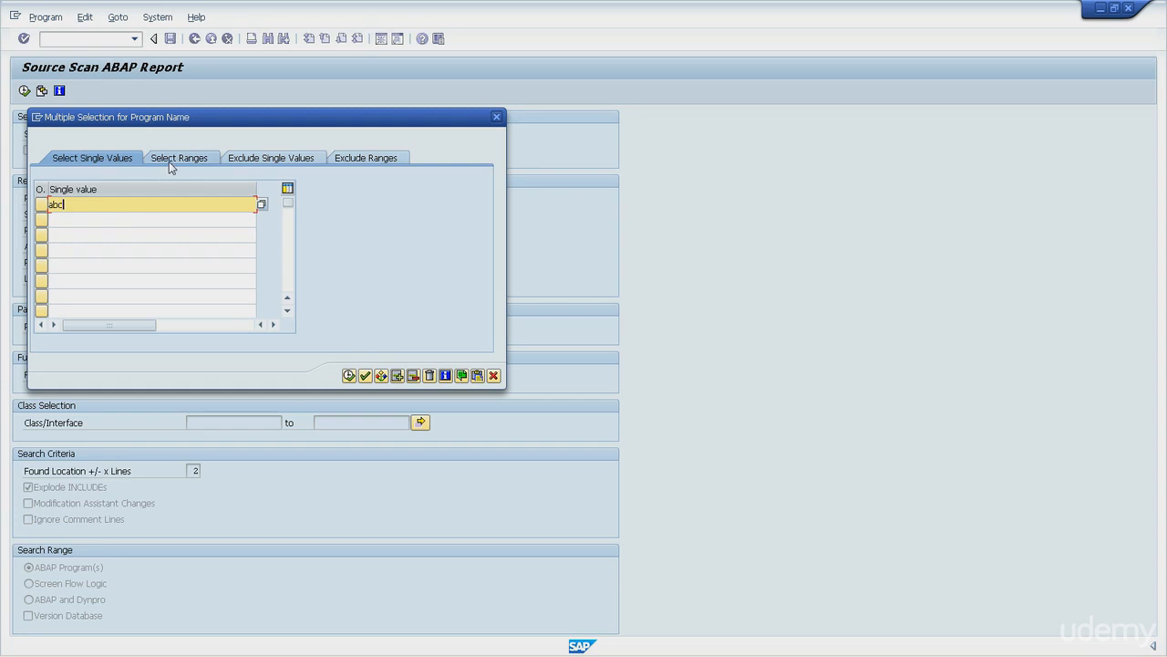
click(179, 157)
text(bbb)
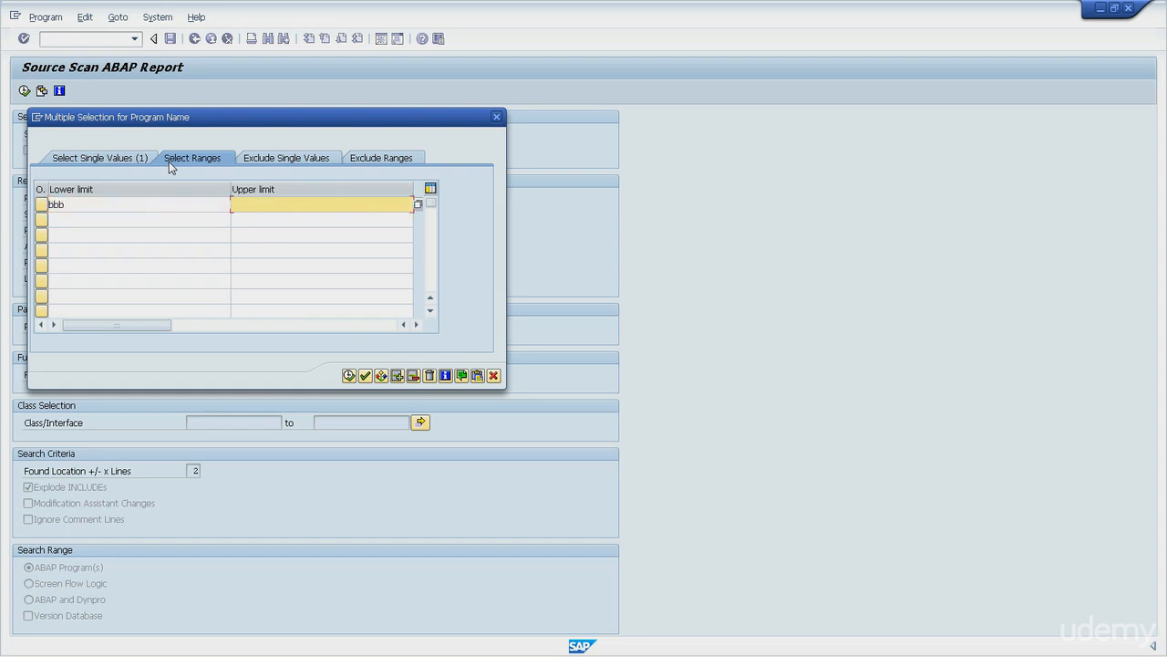
text(ccc)
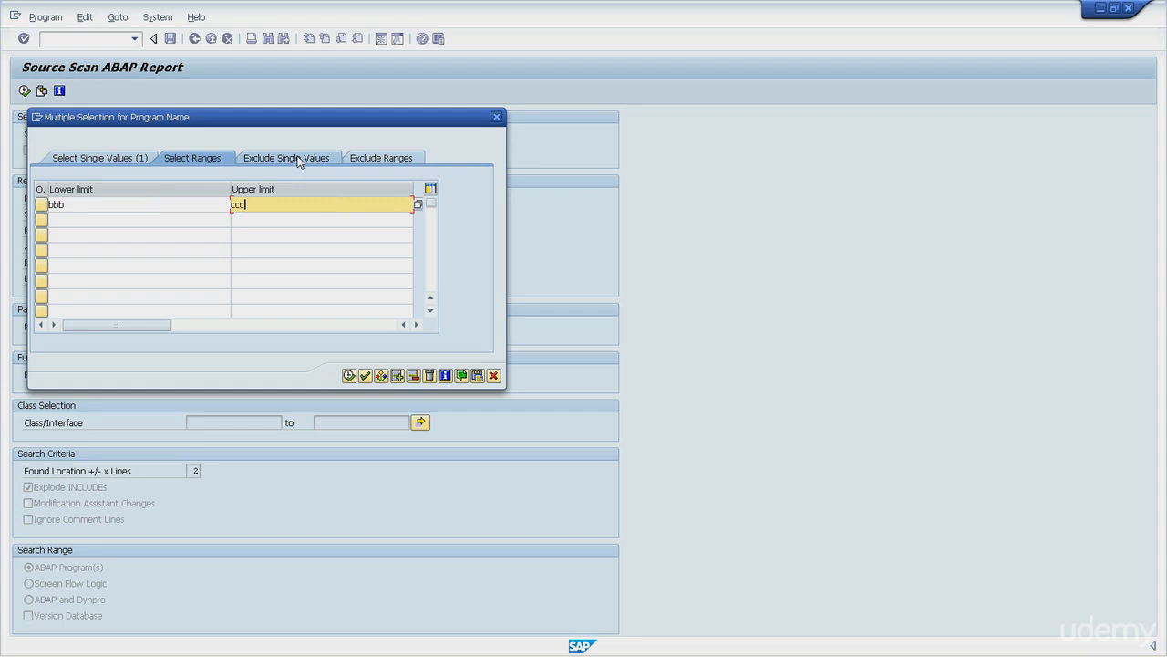
- Exclude single value BBC and range DDD to ZZZ, then accept the selections with Copy
click(288, 157)
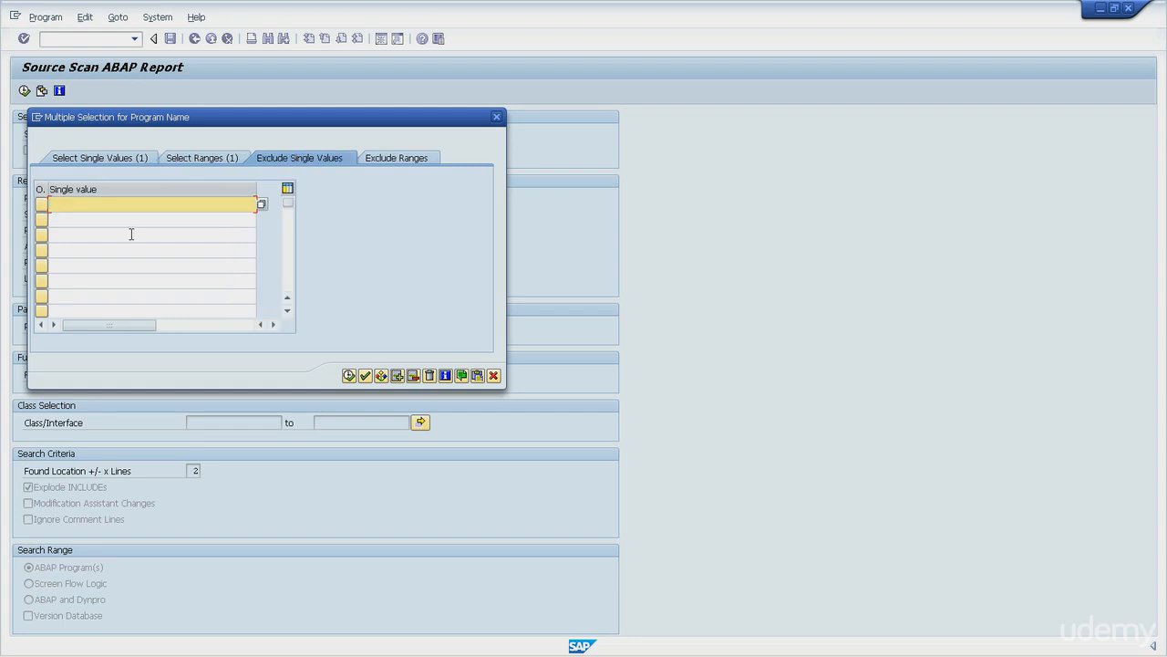
text(bbc)
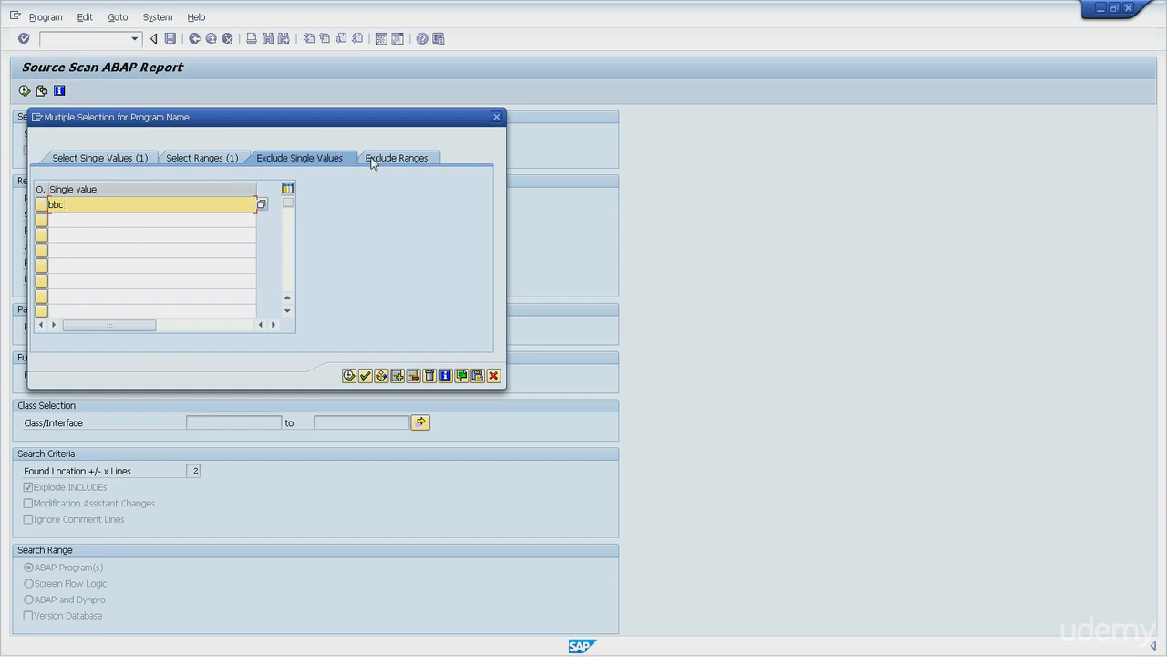
click(397, 157)
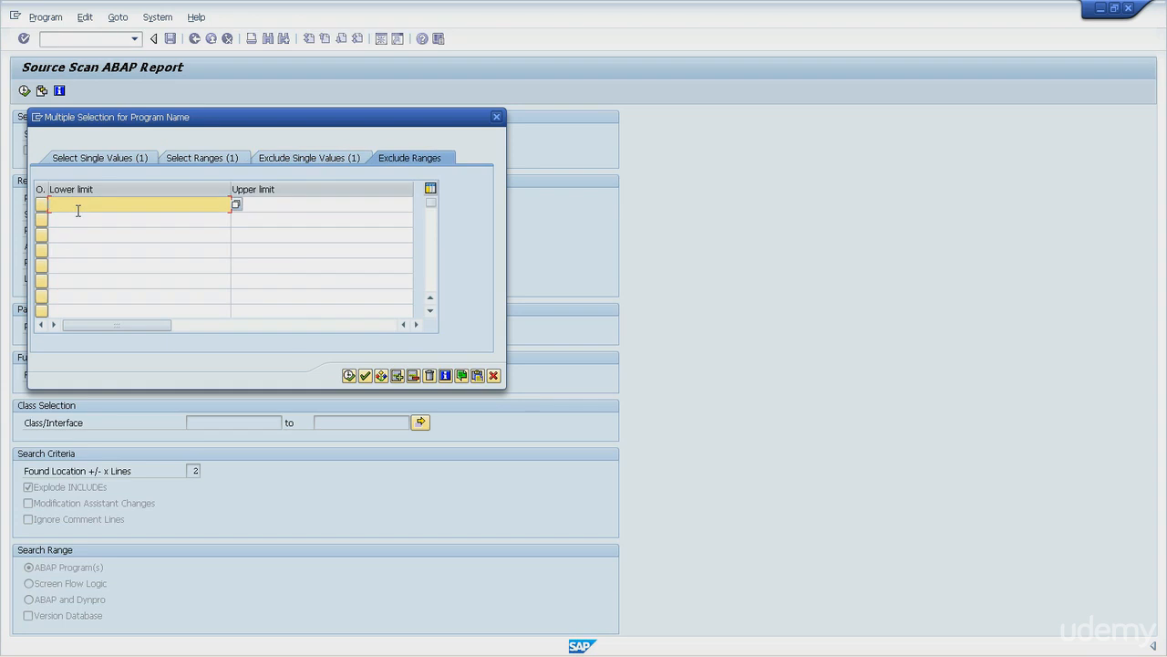
text(ddd)
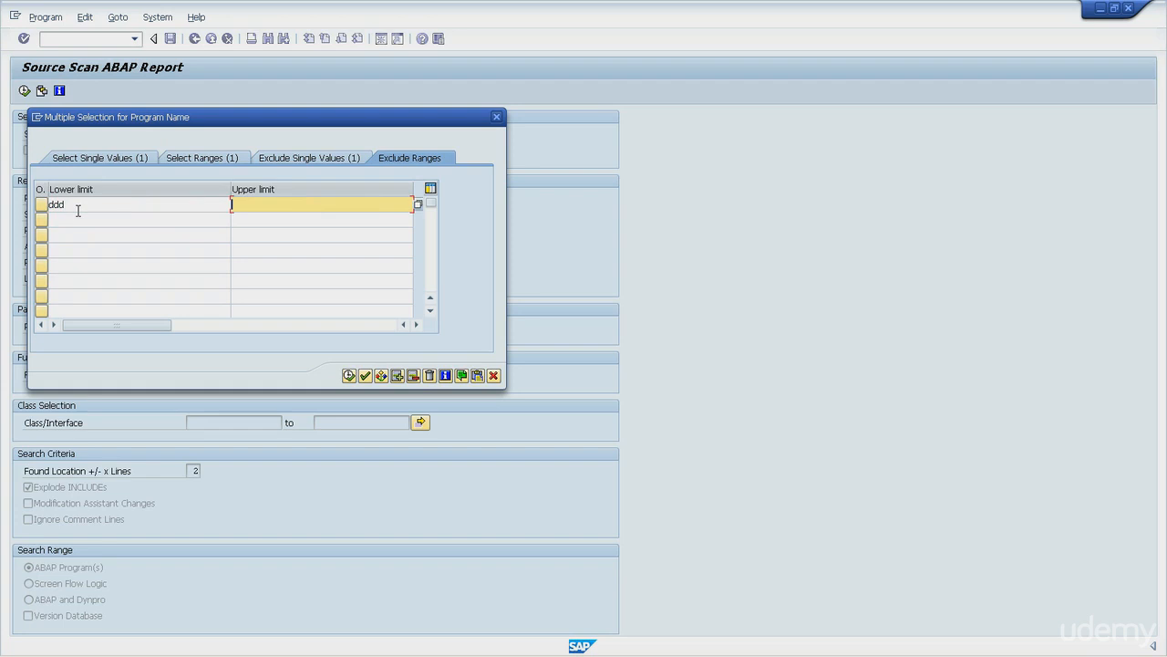
text(zzz)
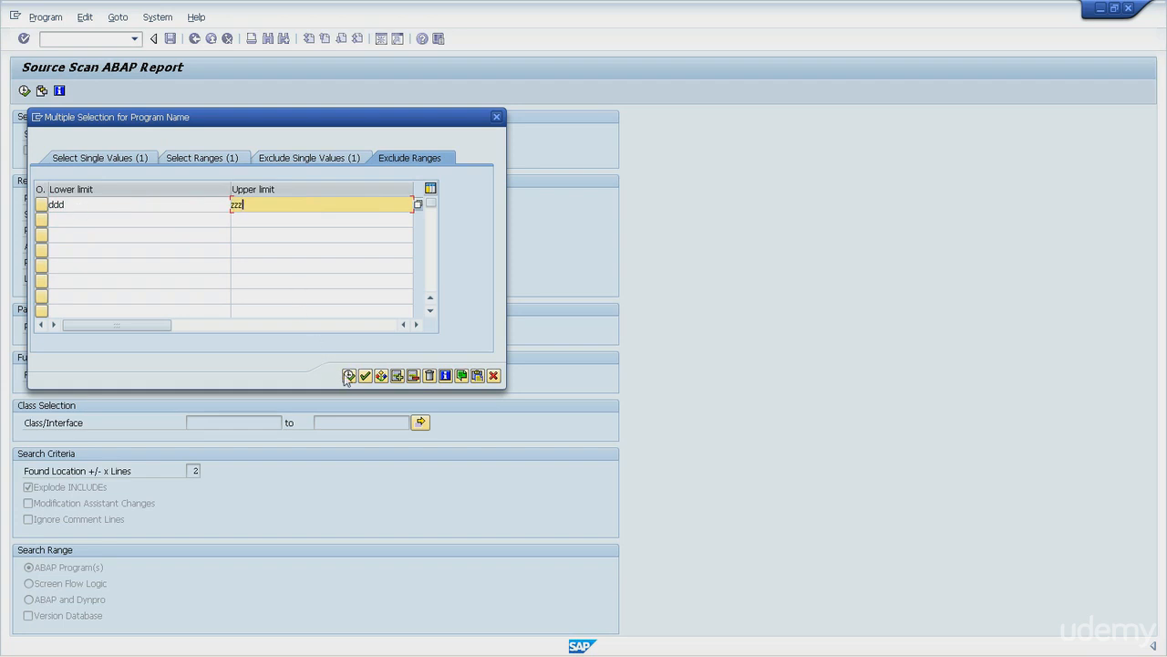
click(346, 376)
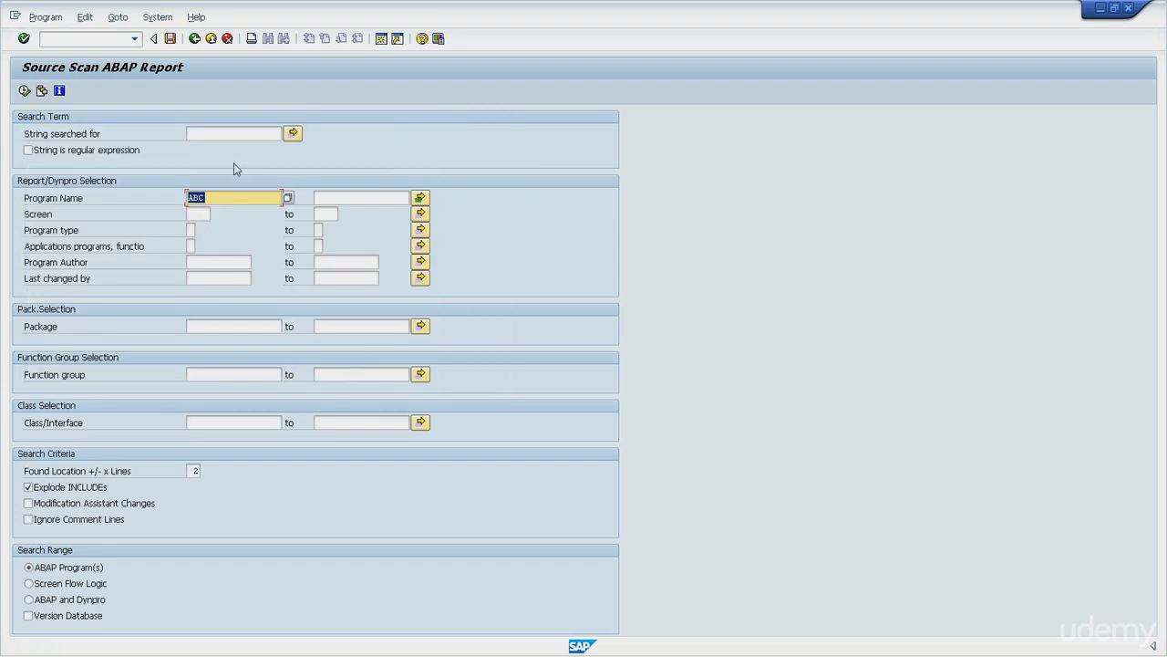
- Enter 123 as the searched string and start the report in debugging mode
click(234, 133)
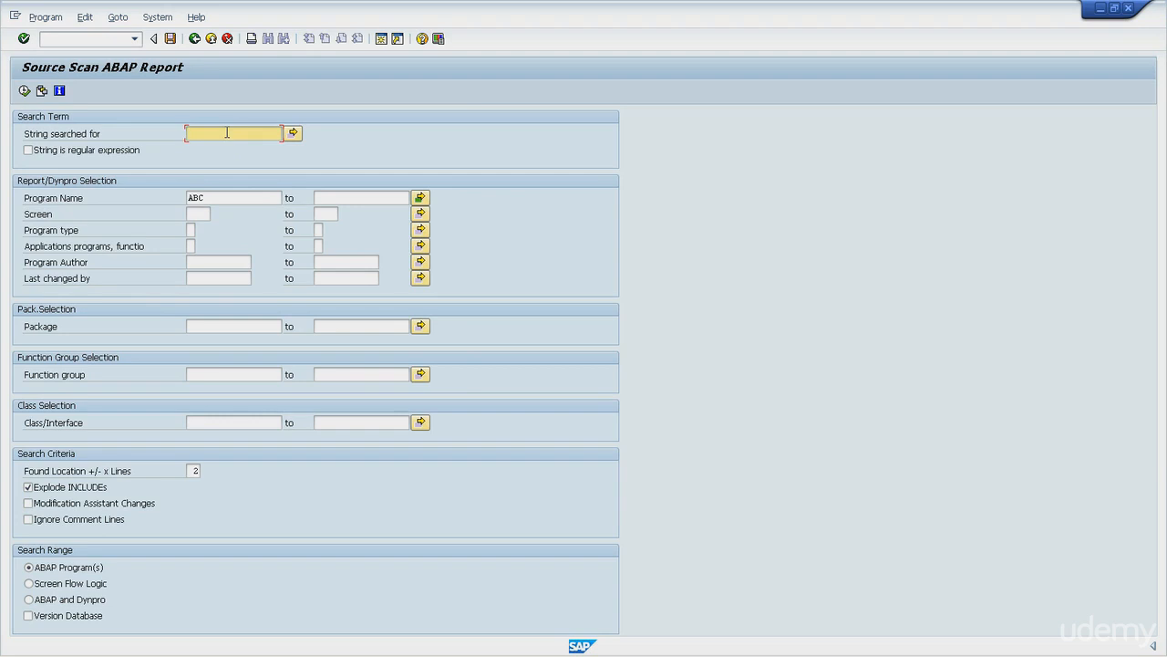
text(1)
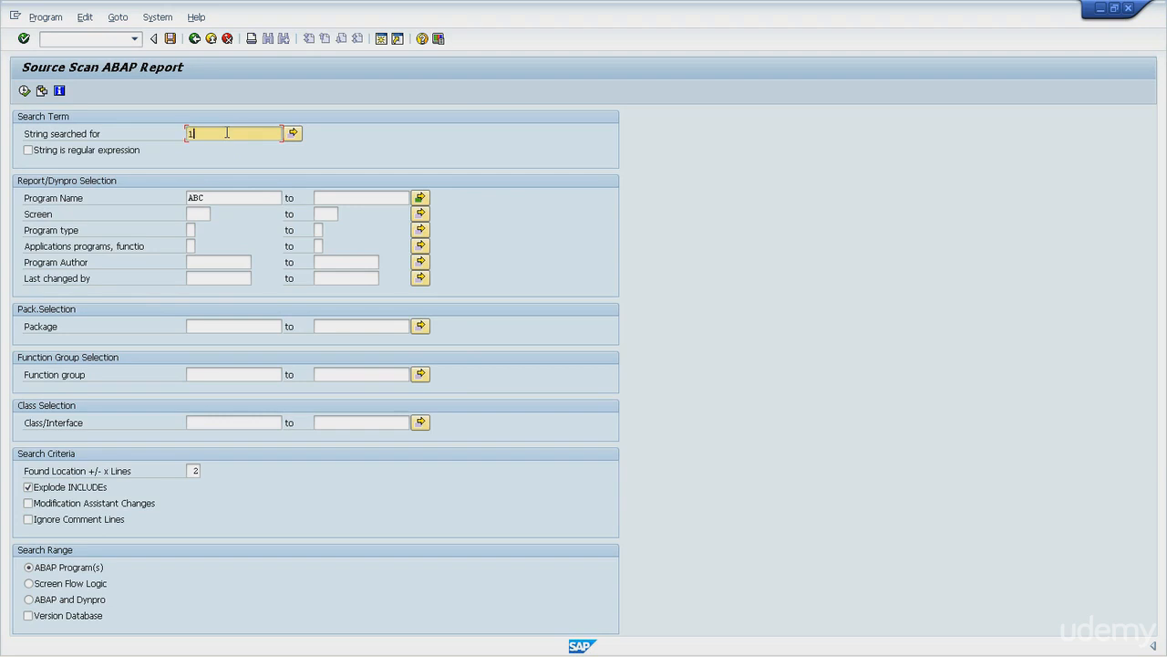
text(23)
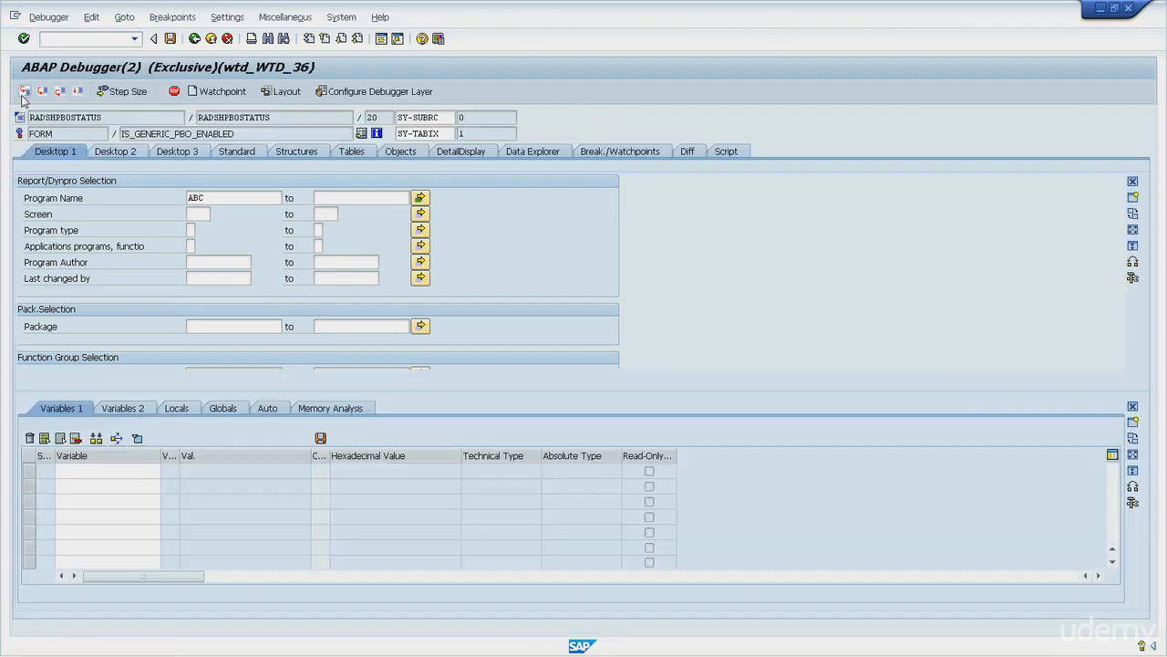
- Continue to START-OF-SELECTION and display the REPNAME selection table in the Variables list
click(22, 91)
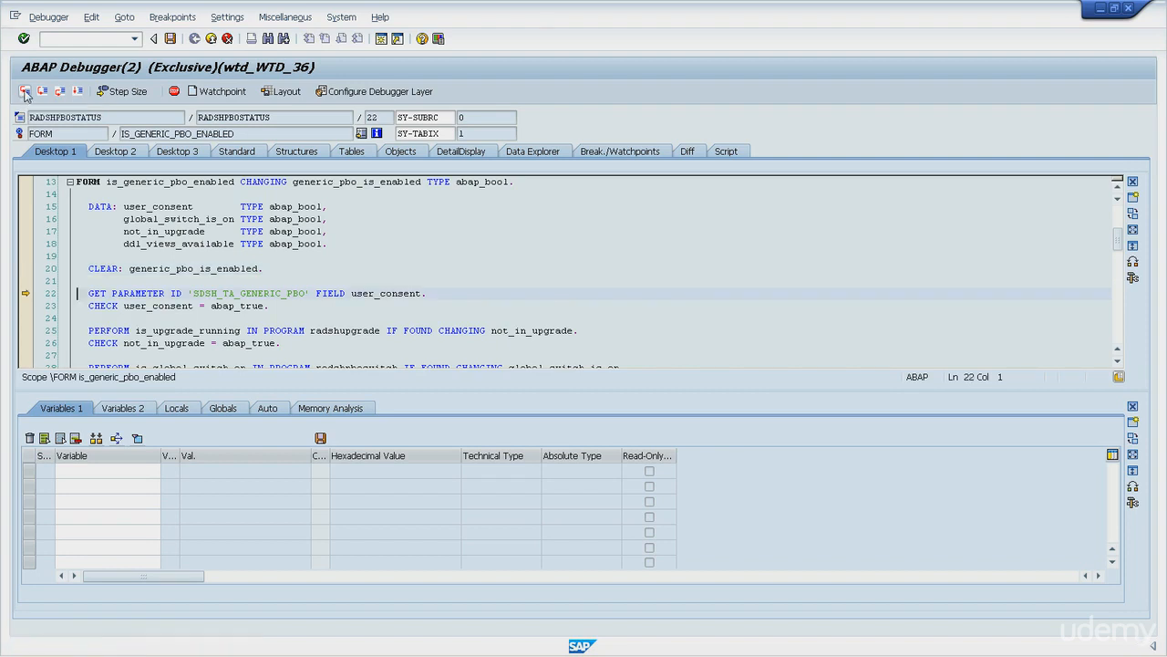
click(25, 88)
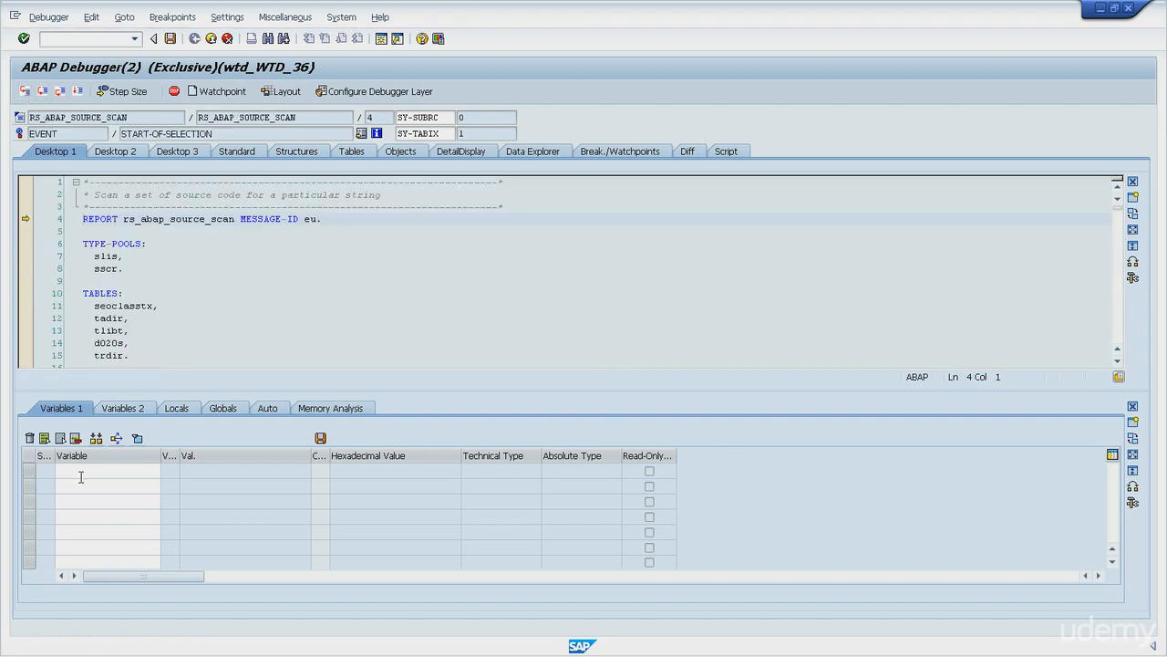
text(REPNAME)
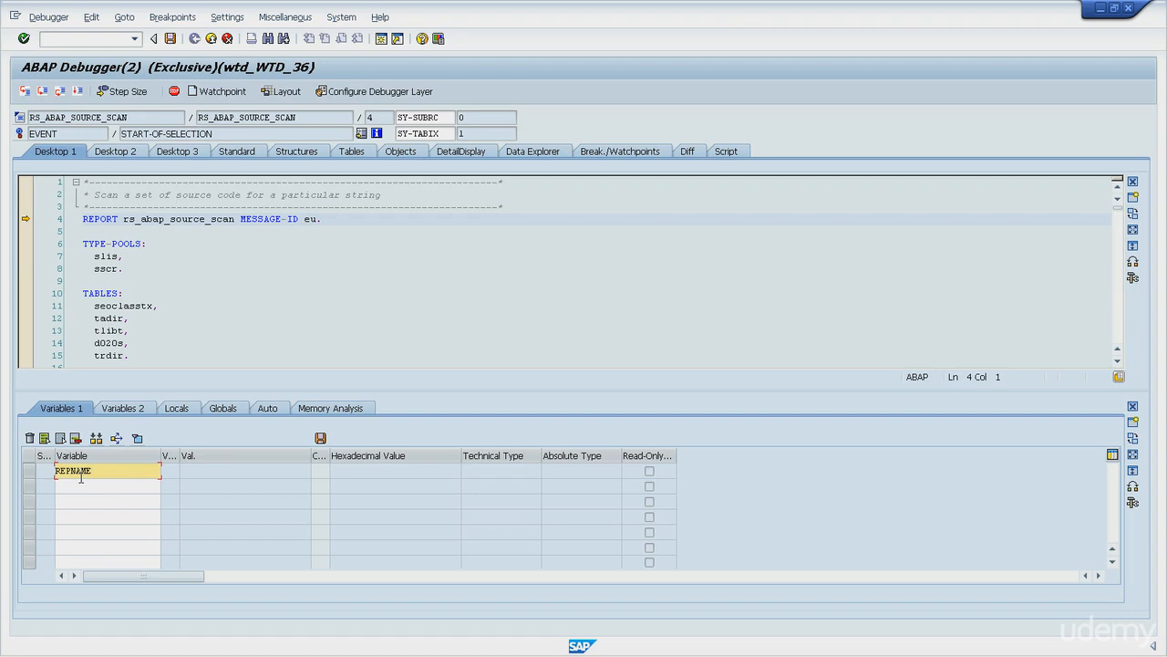
key(Enter)
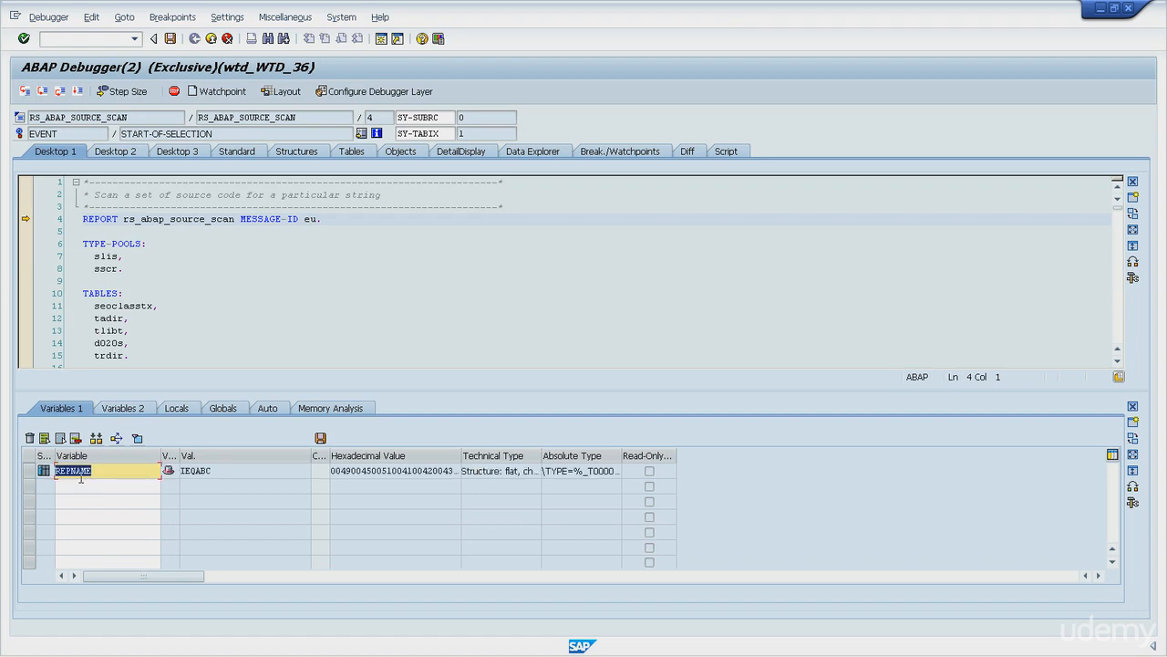
mouse_move(43, 493)
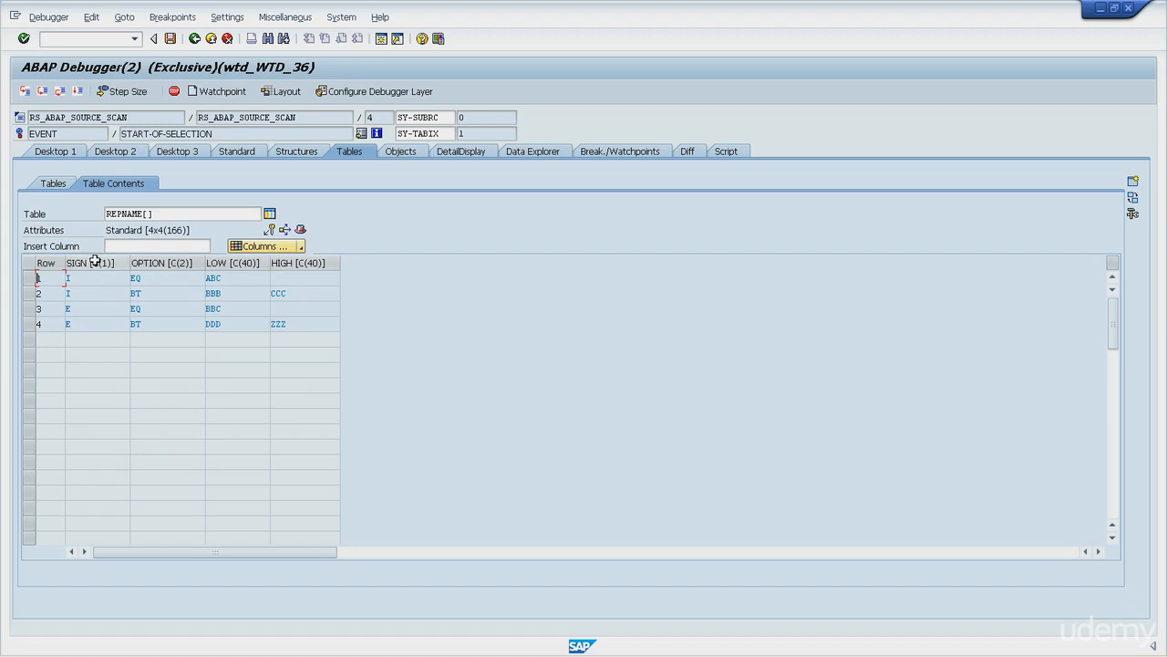
click(77, 262)
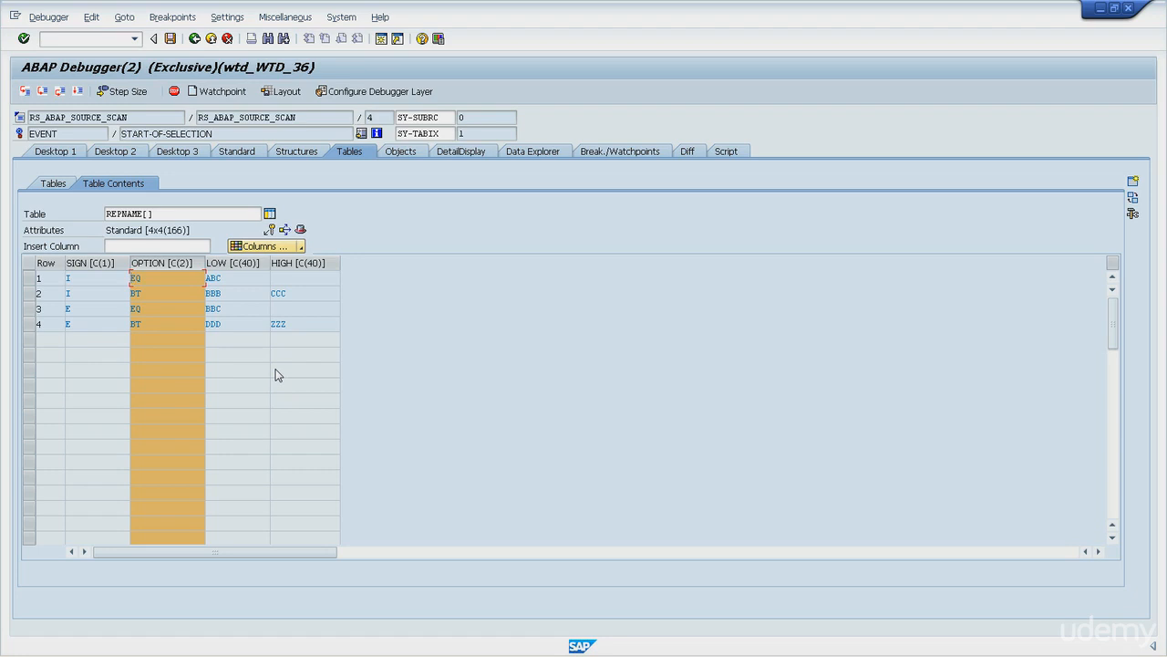
mouse_move(124, 266)
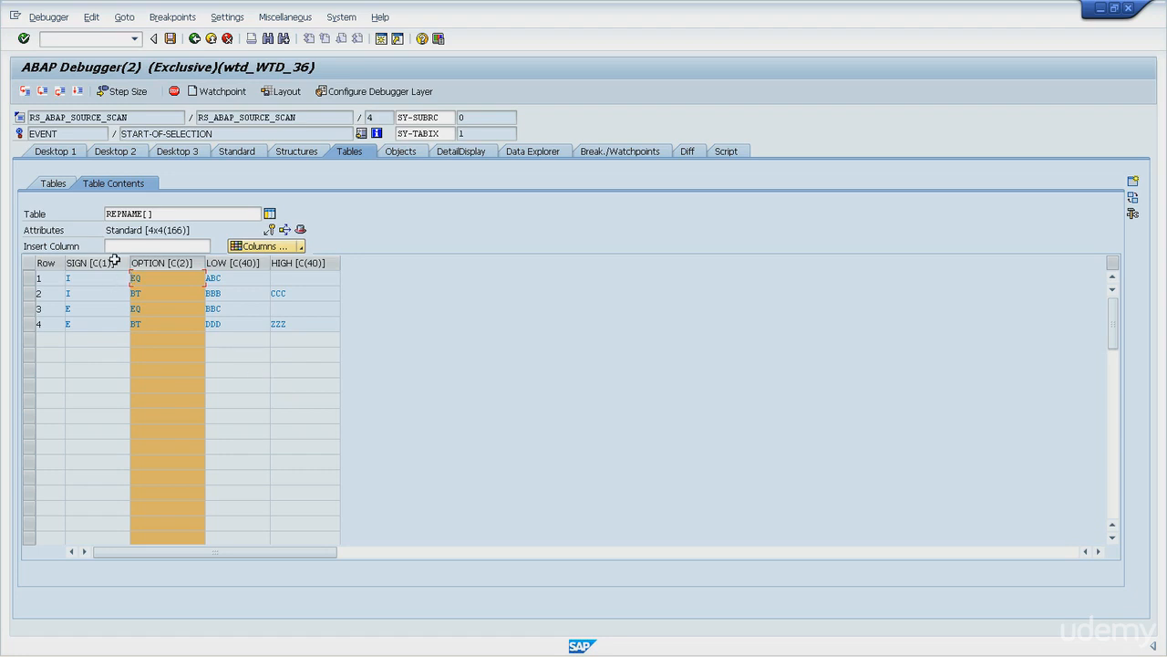
click(143, 277)
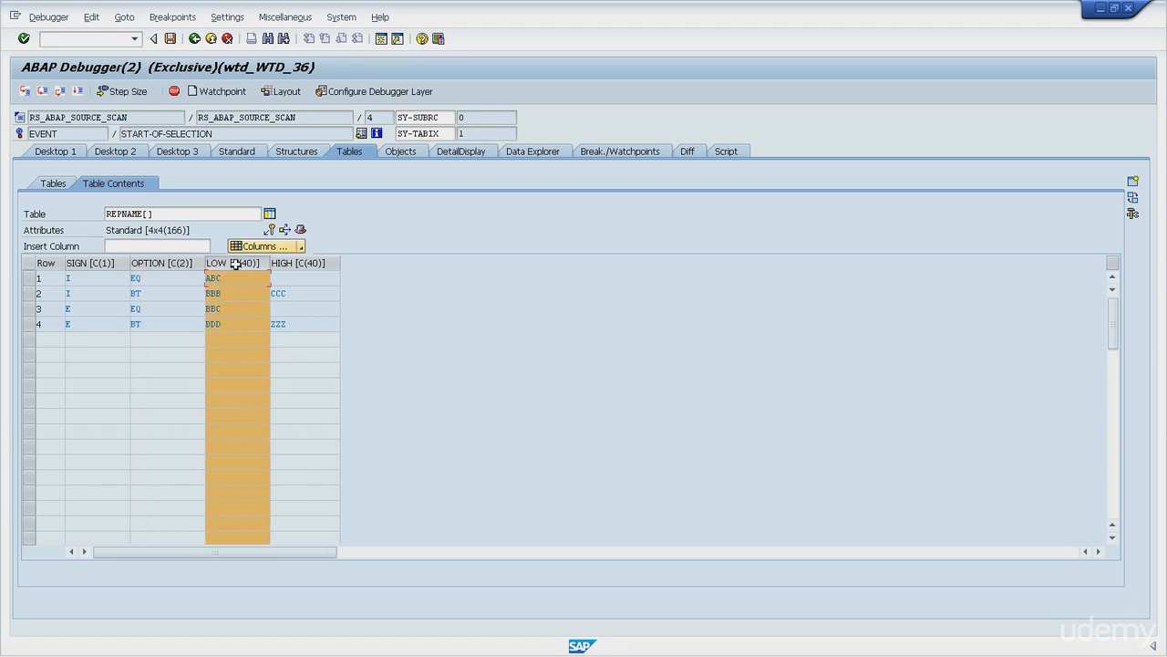
mouse_move(432, 289)
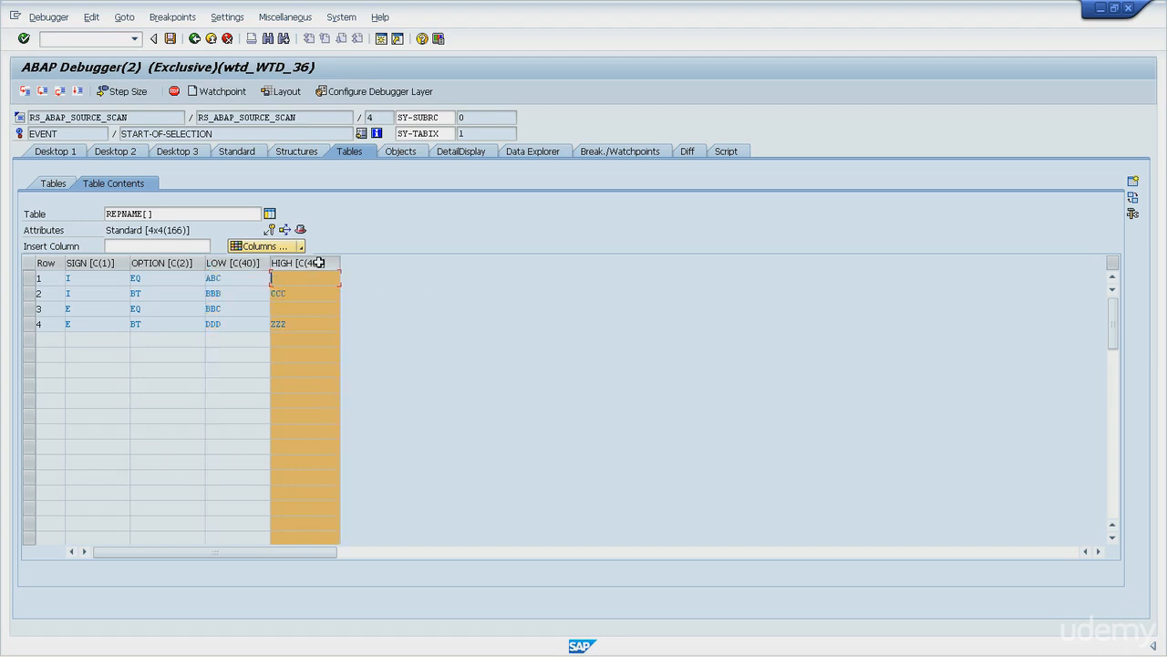
mouse_move(445, 259)
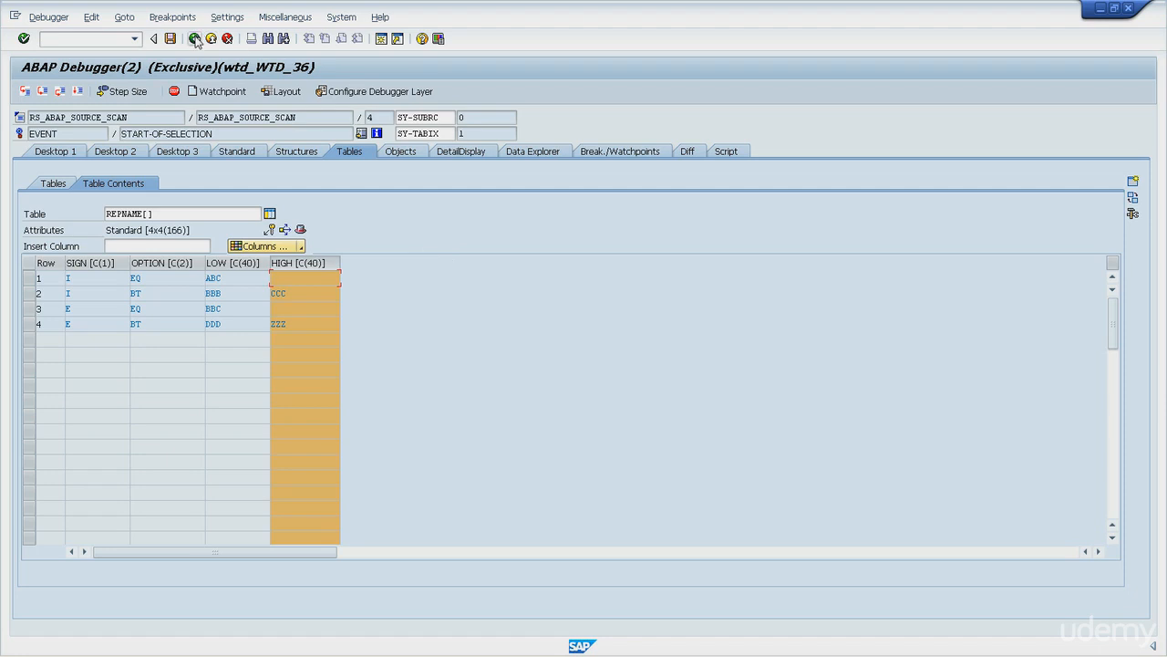
- Back on Desktop 1, watch variable P1 alongside REPNAME, showing N(2) value 02
click(46, 152)
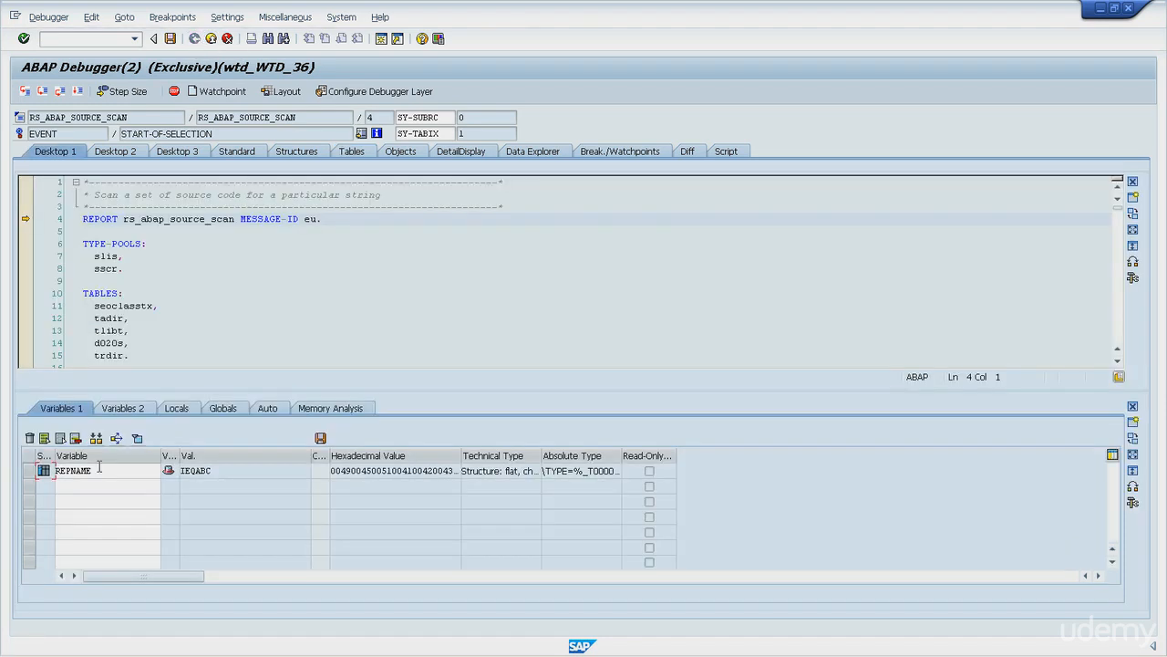
text(p1)
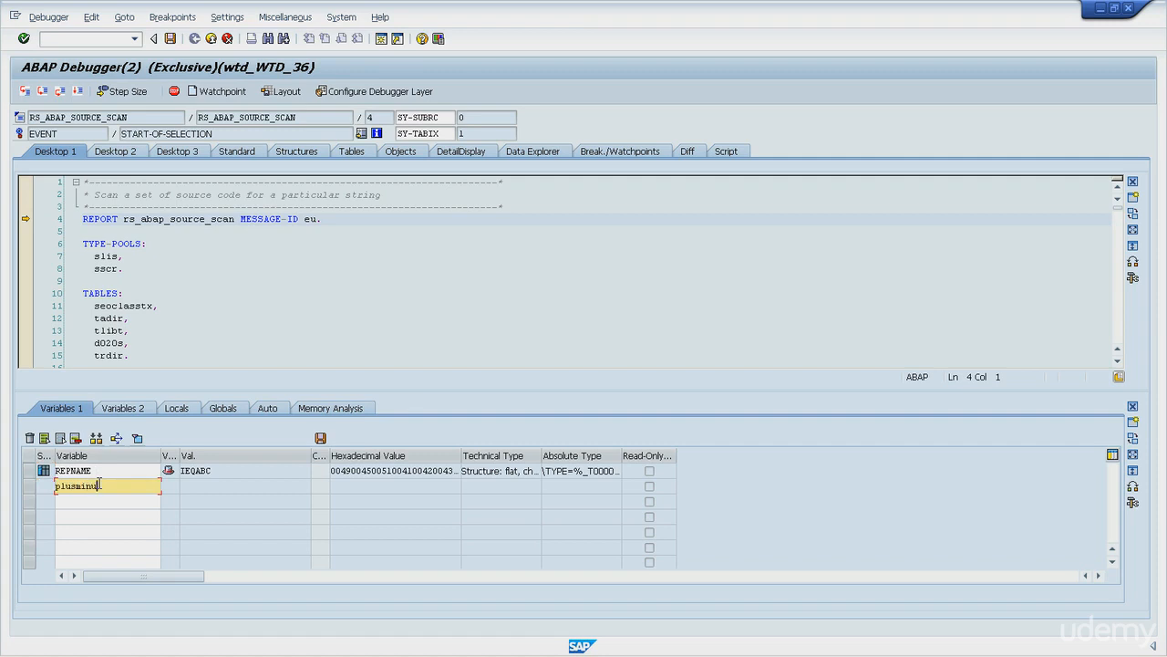
key(Enter)
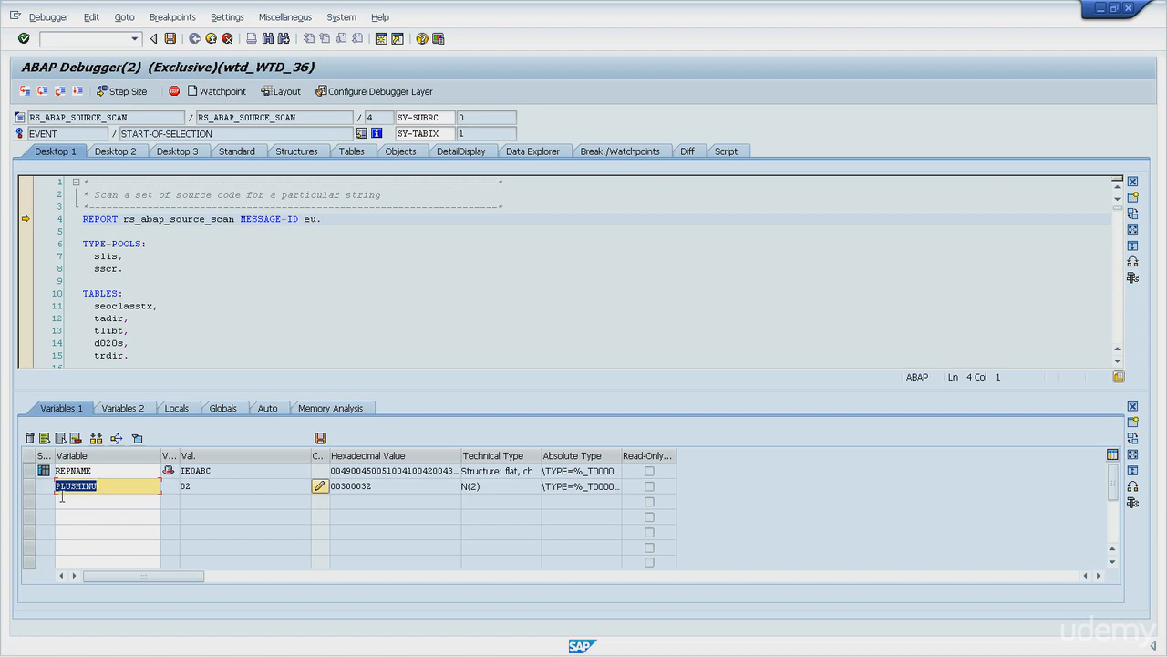
mouse_move(40, 494)
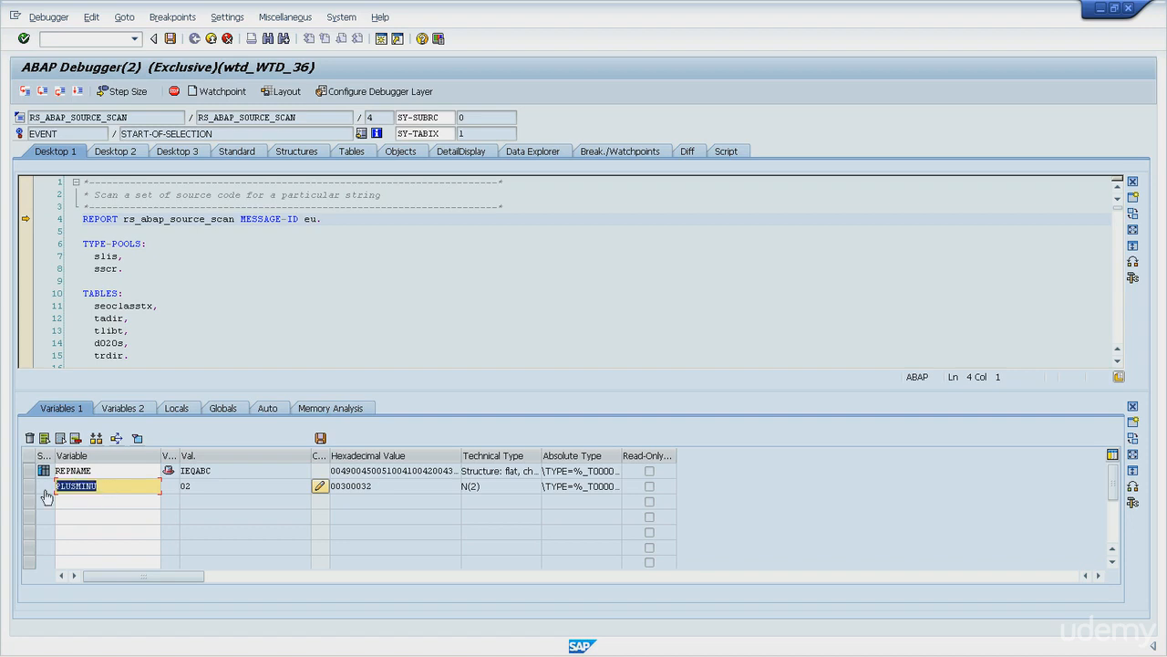
click(110, 489)
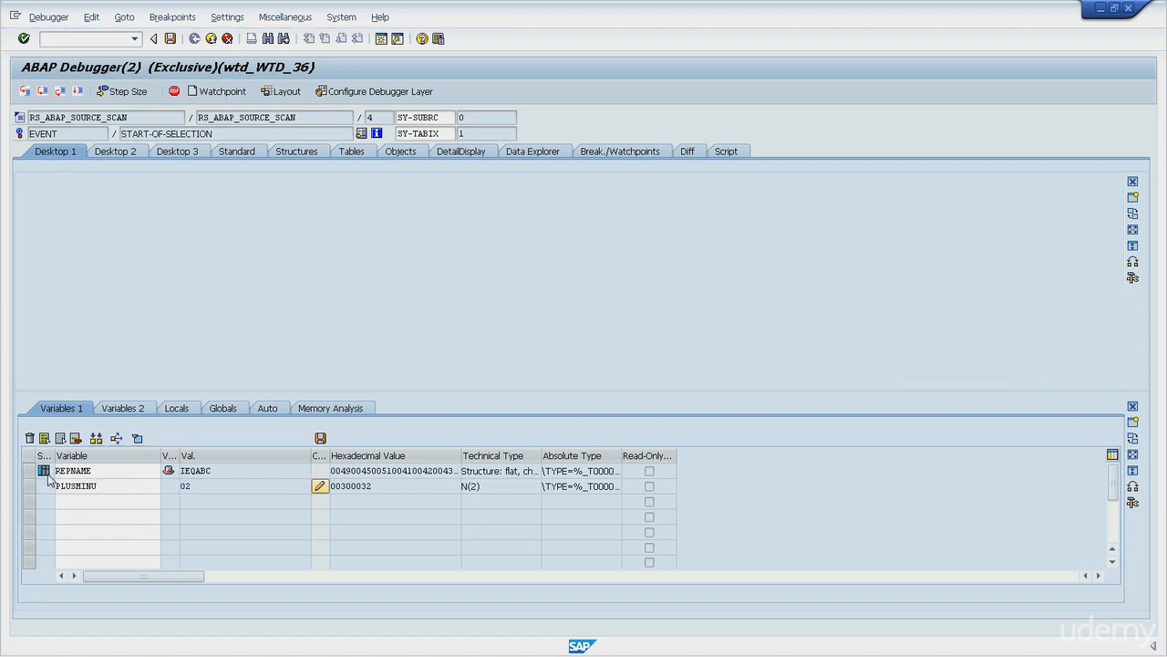
- Review the REPNAME rows: include ABC, include range BBB–CCC, exclusions BBC and DDD–ZZZ
click(352, 150)
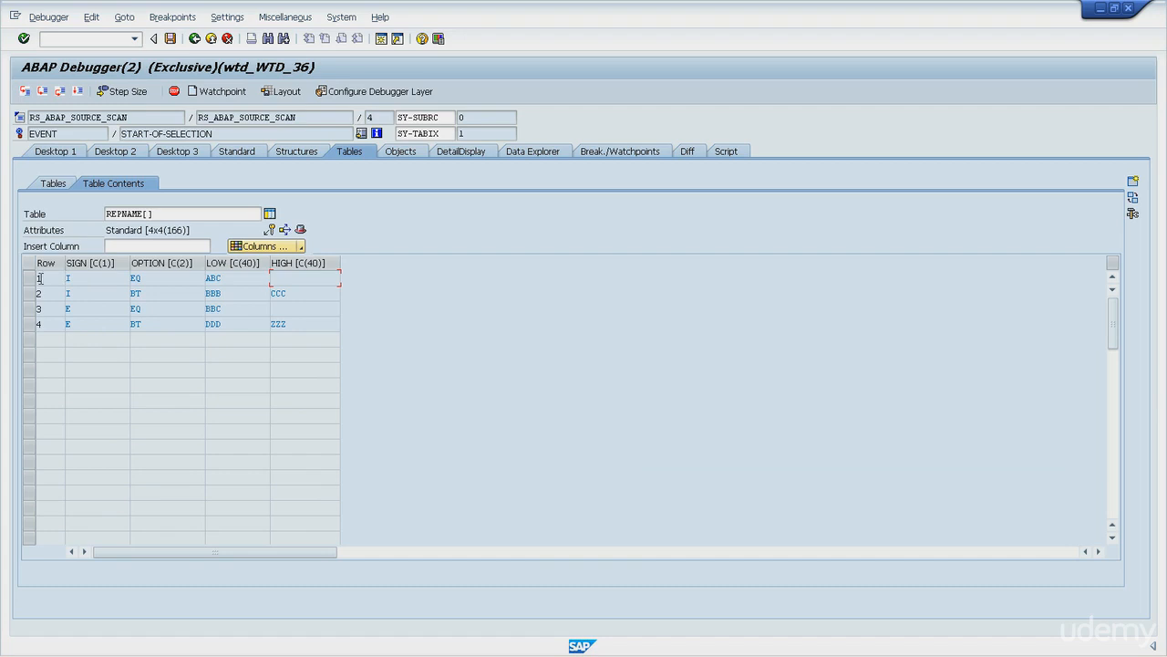
click(44, 277)
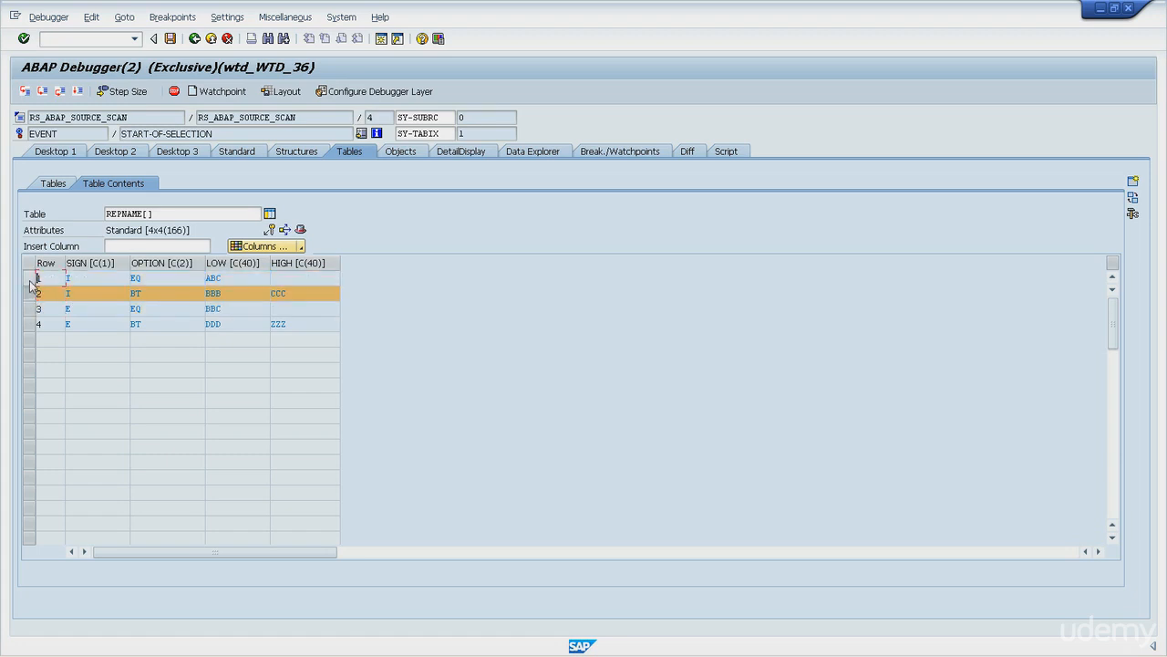
click(150, 294)
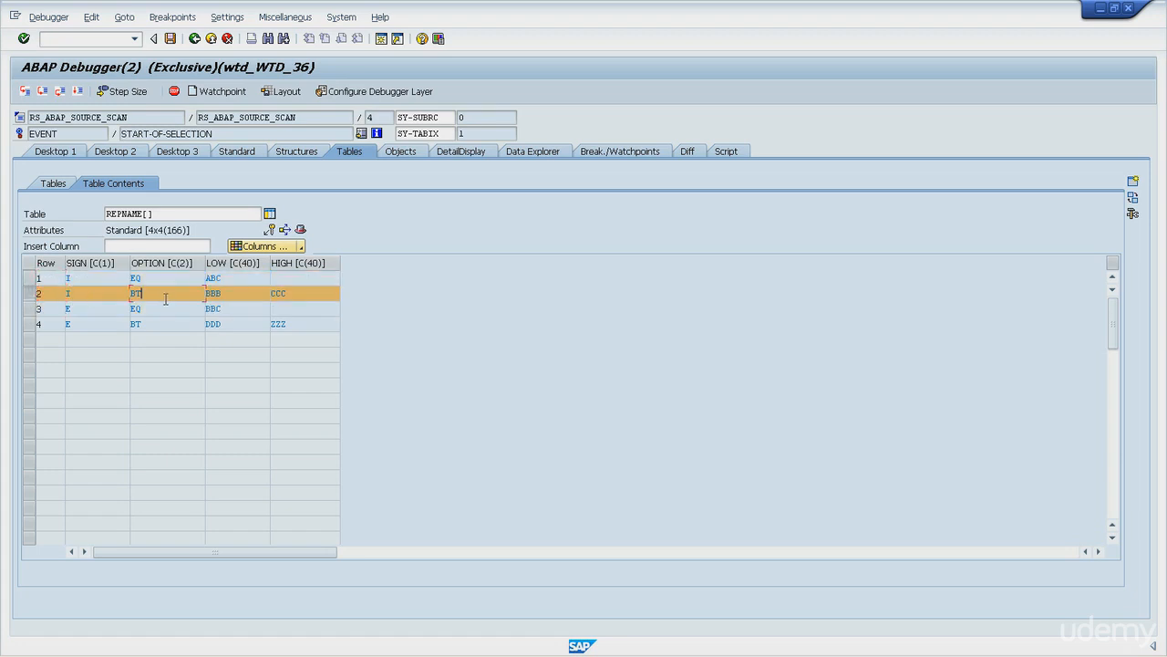
click(284, 292)
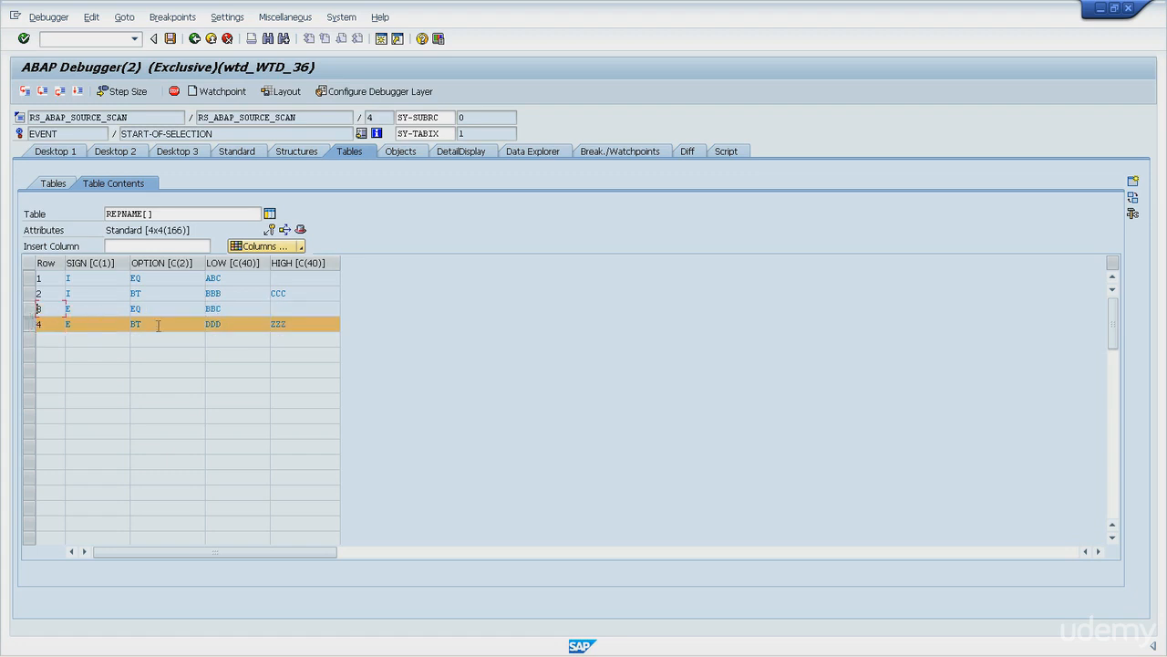
mouse_move(294, 327)
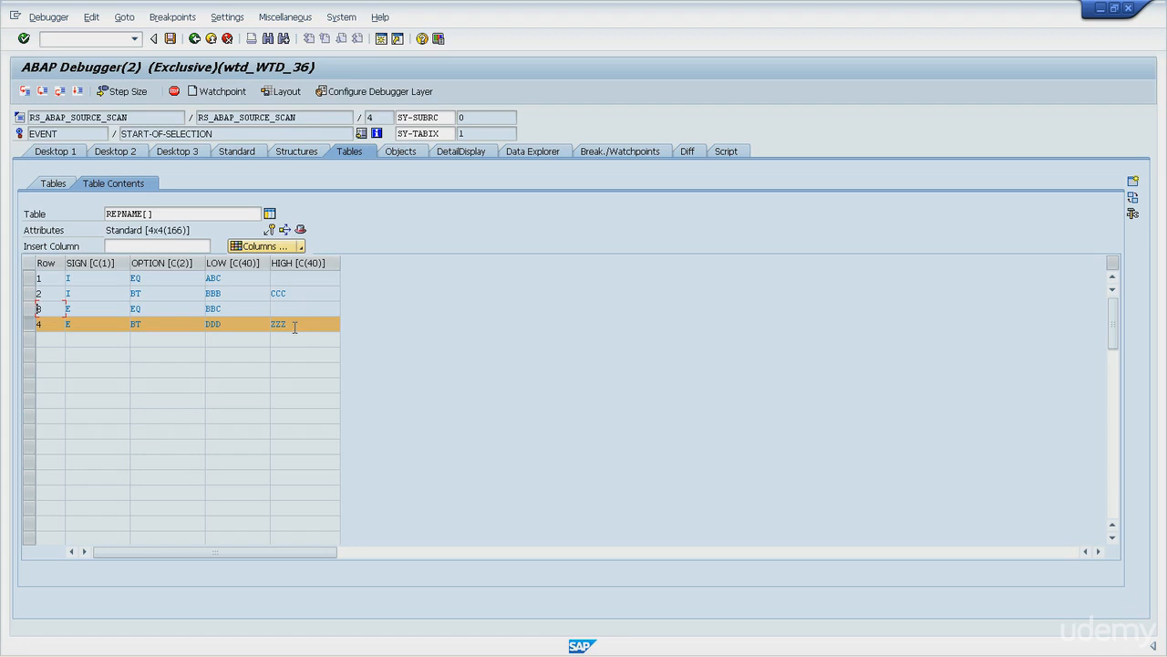